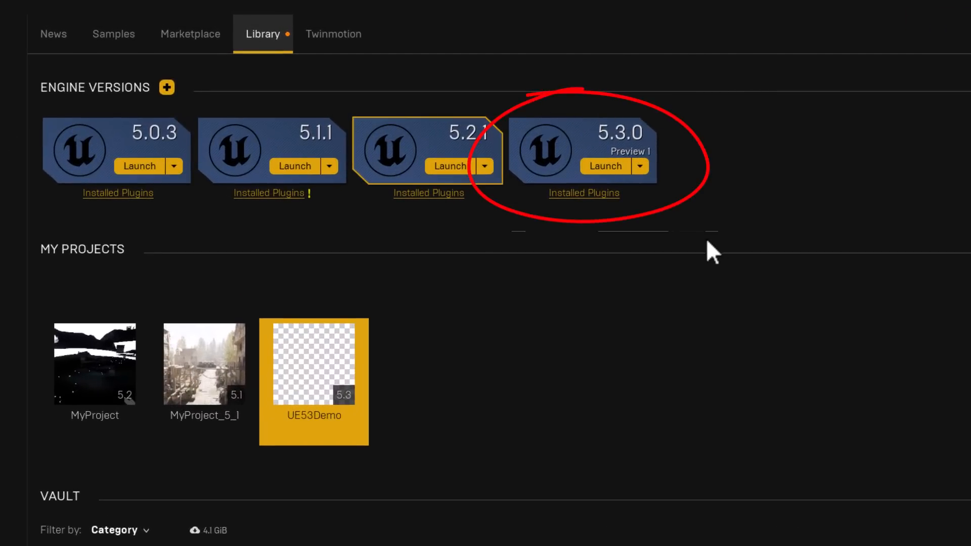
Add then remove a 4.27.2 engine slot, bring up the UE53Demo editor, and dismiss About
{"action": "left_click", "coordinate": [166, 86]}
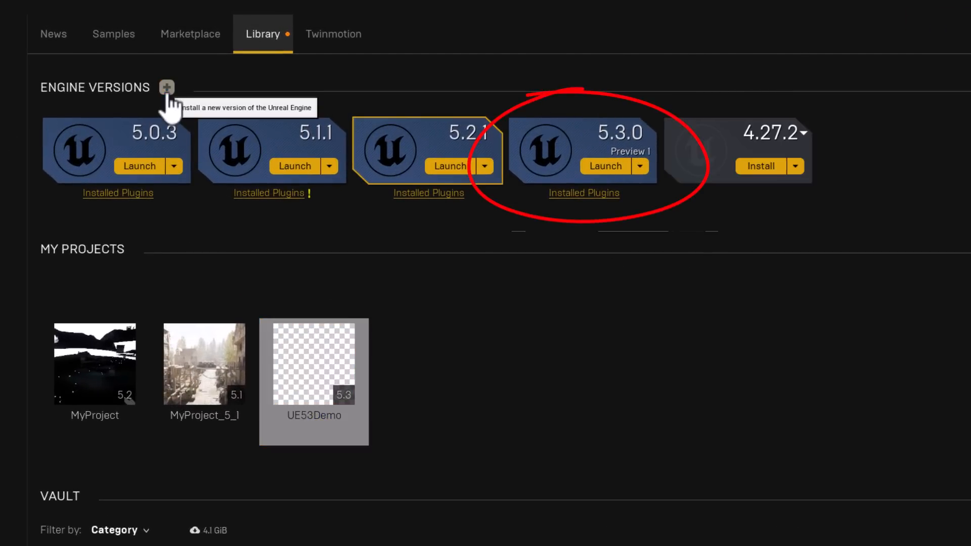
{"action": "left_click", "coordinate": [801, 133]}
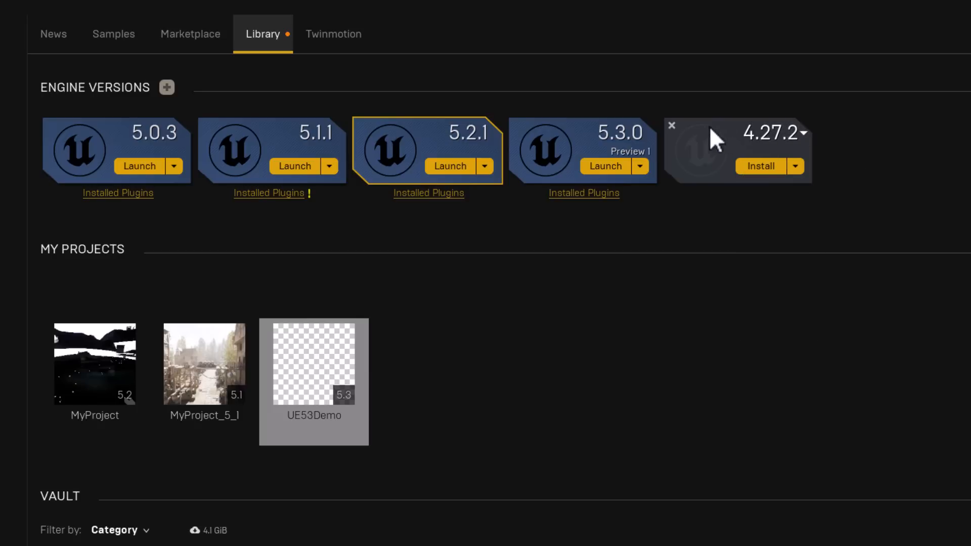
{"action": "left_click", "coordinate": [670, 124]}
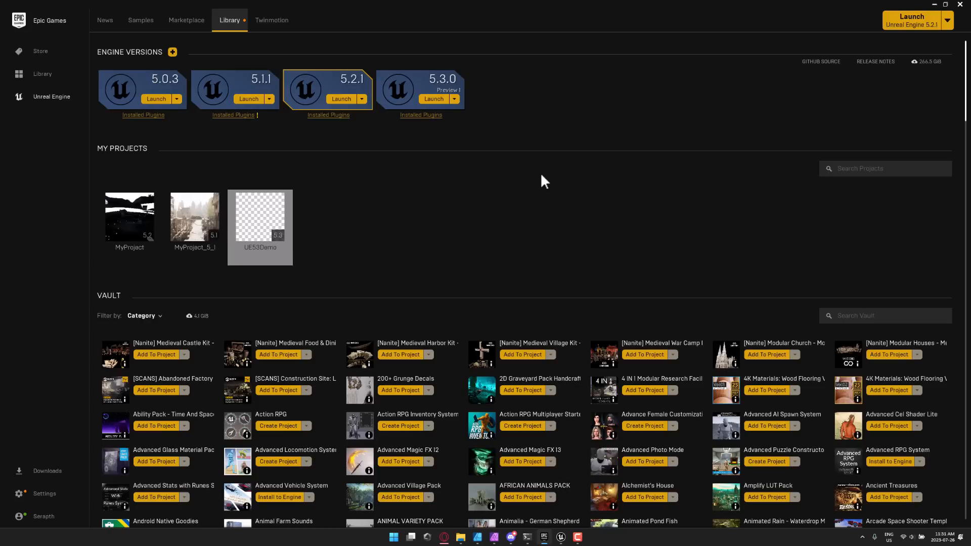
{"action": "mouse_move", "coordinate": [520, 443]}
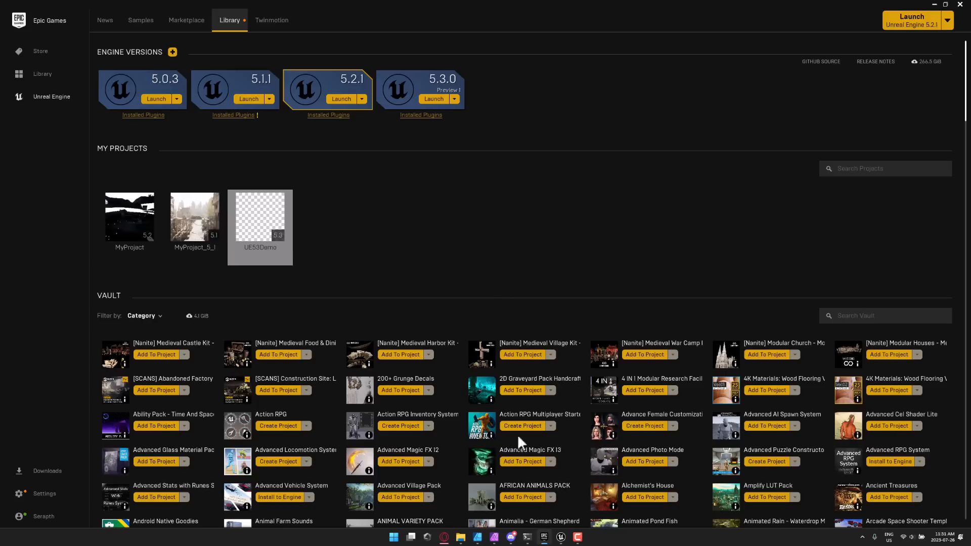
{"action": "mouse_move", "coordinate": [559, 536]}
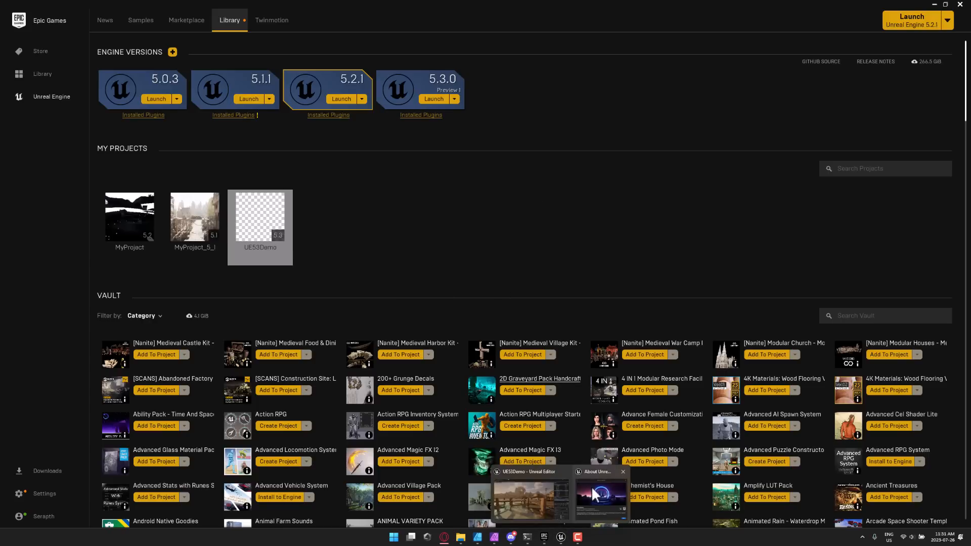
{"action": "left_click", "coordinate": [598, 496]}
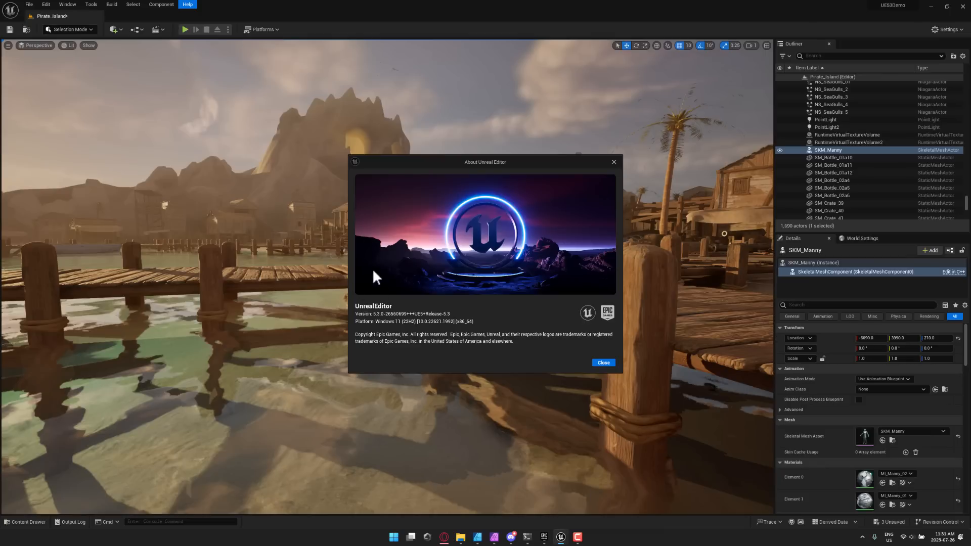
{"action": "left_click", "coordinate": [603, 362]}
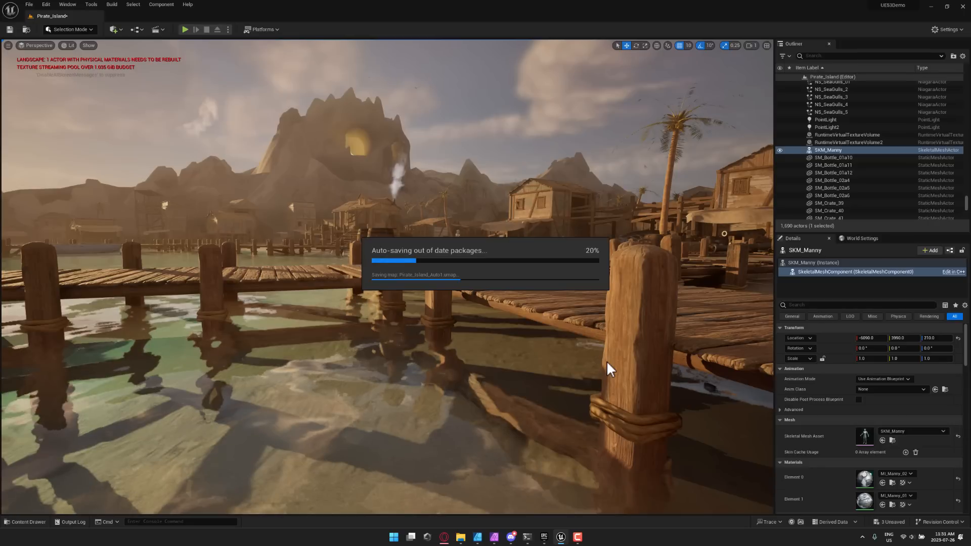
{"action": "mouse_move", "coordinate": [587, 342]}
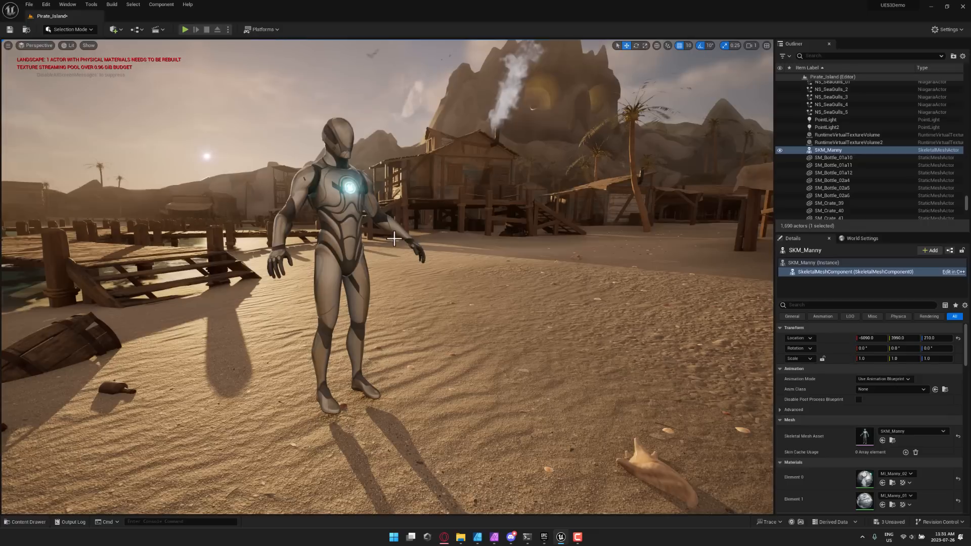
{"action": "mouse_move", "coordinate": [921, 439]}
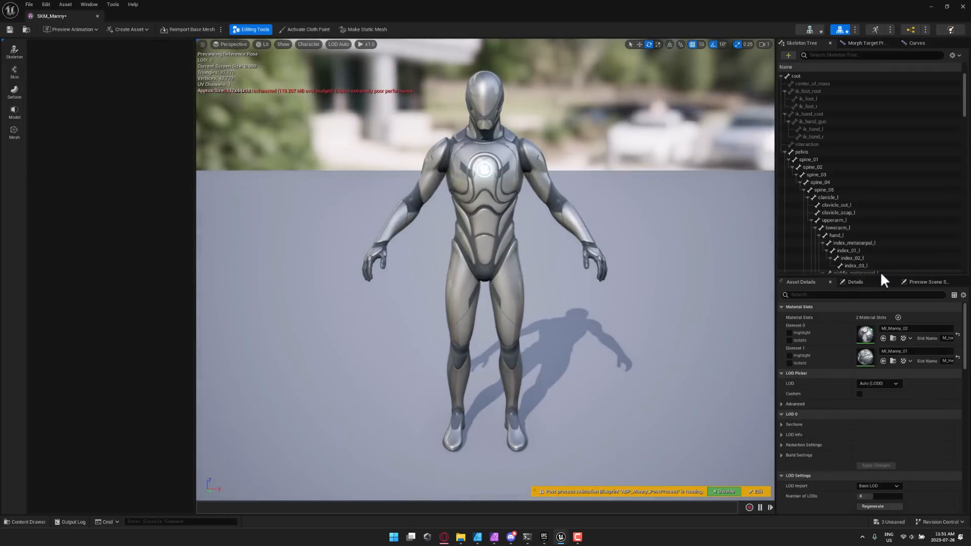
{"action": "mouse_move", "coordinate": [39, 84]}
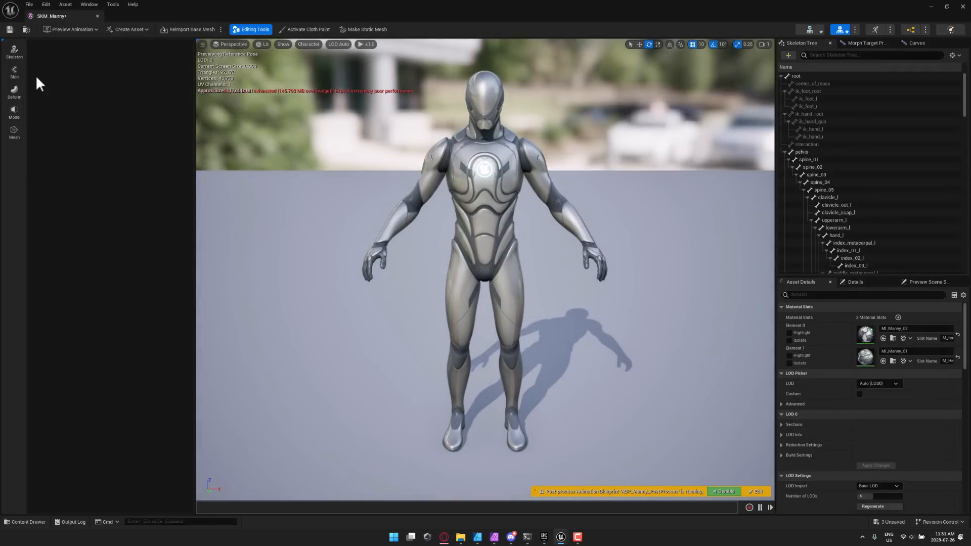
{"action": "mouse_move", "coordinate": [14, 132]}
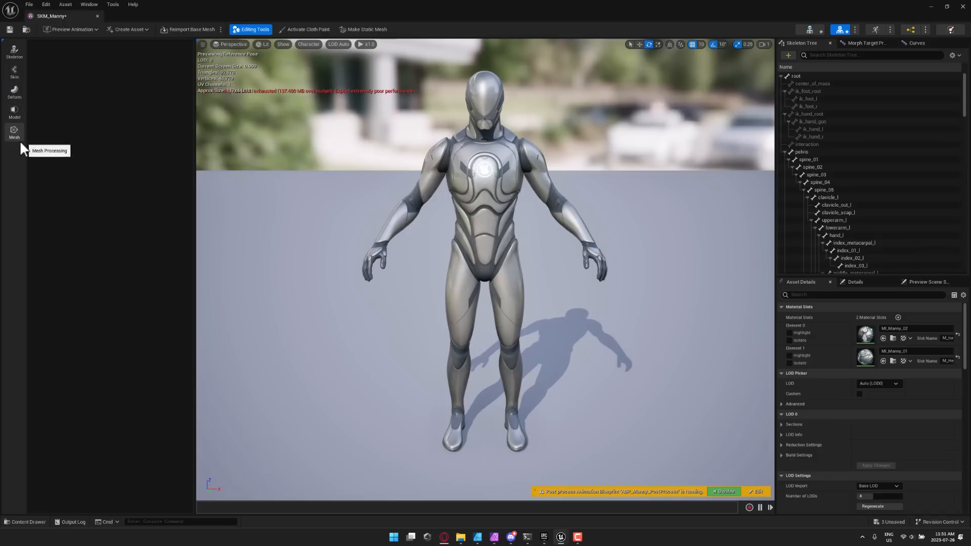
{"action": "mouse_move", "coordinate": [24, 151]}
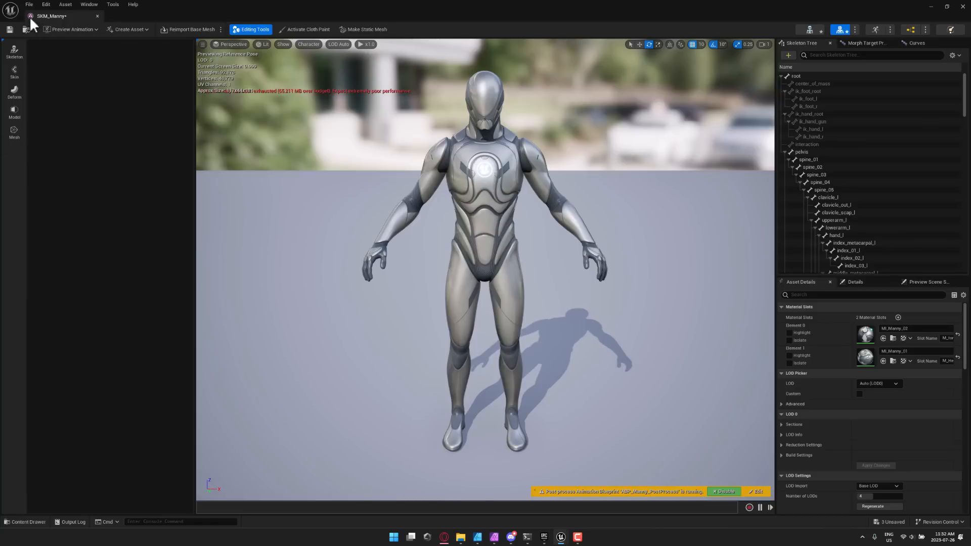
{"action": "mouse_move", "coordinate": [14, 47]}
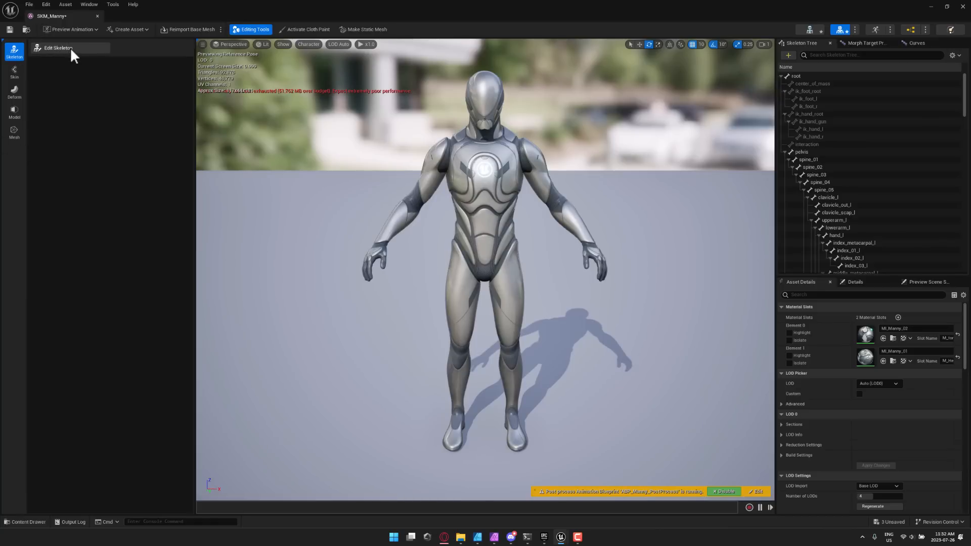
Enter Edit Skeleton, select the upper-arm twist bone, and switch to the Skin tools category
{"action": "left_click", "coordinate": [58, 47]}
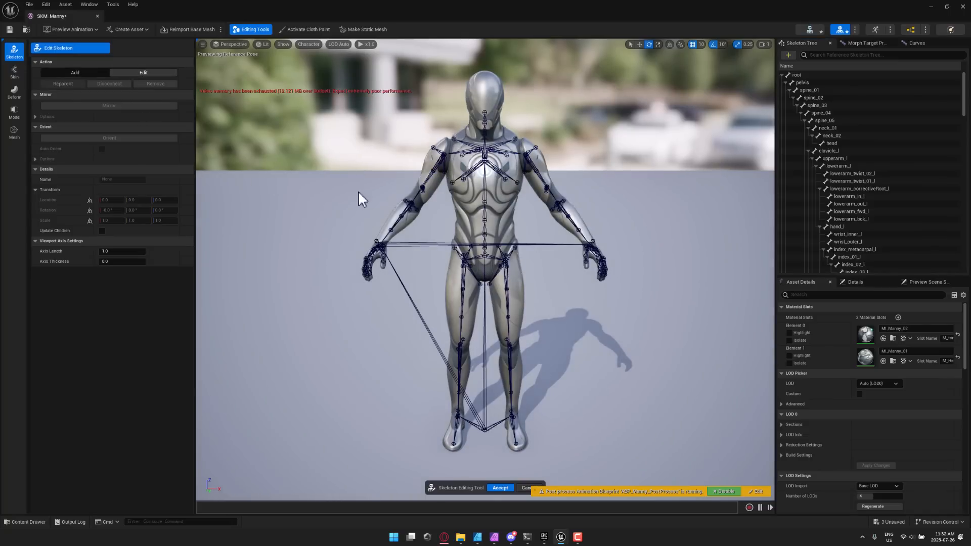
{"action": "mouse_move", "coordinate": [421, 185]}
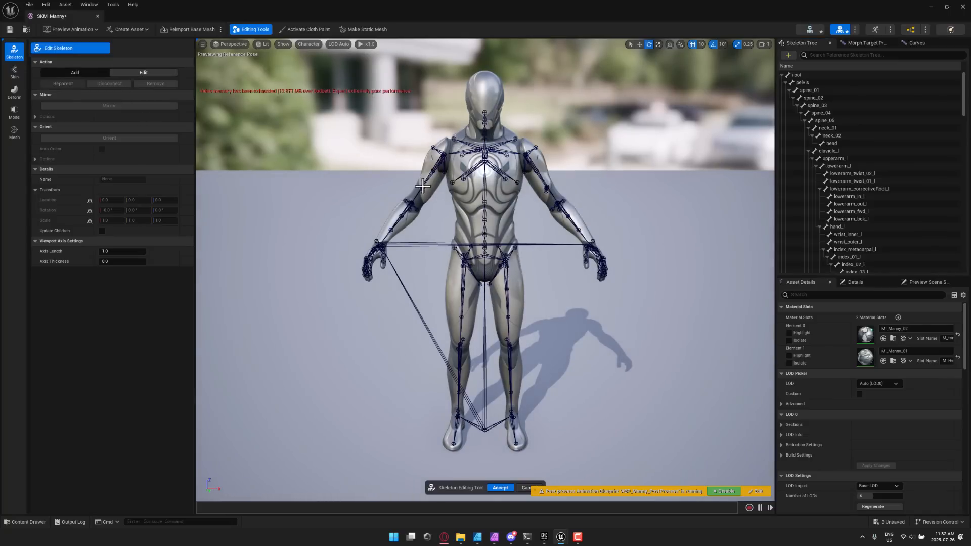
{"action": "left_click", "coordinate": [421, 185]}
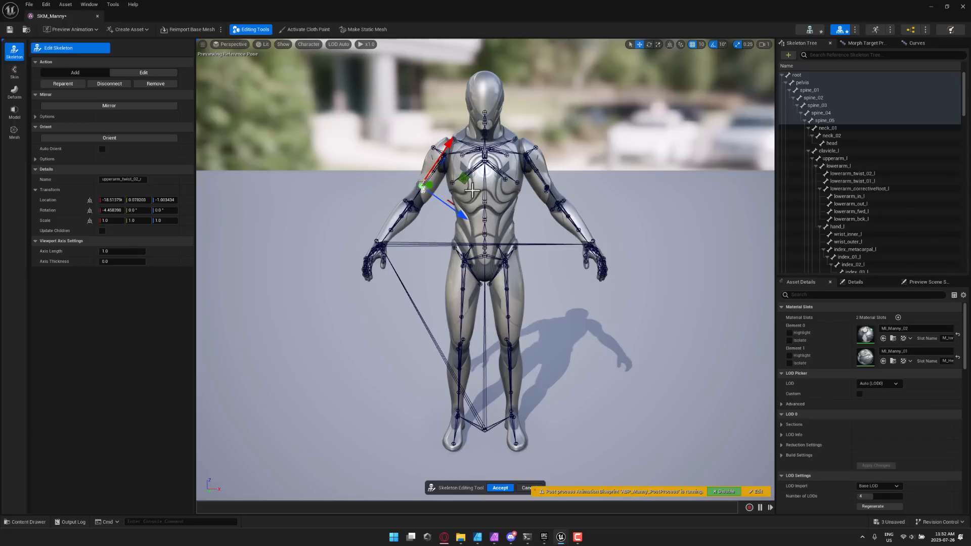
{"action": "mouse_move", "coordinate": [75, 72]}
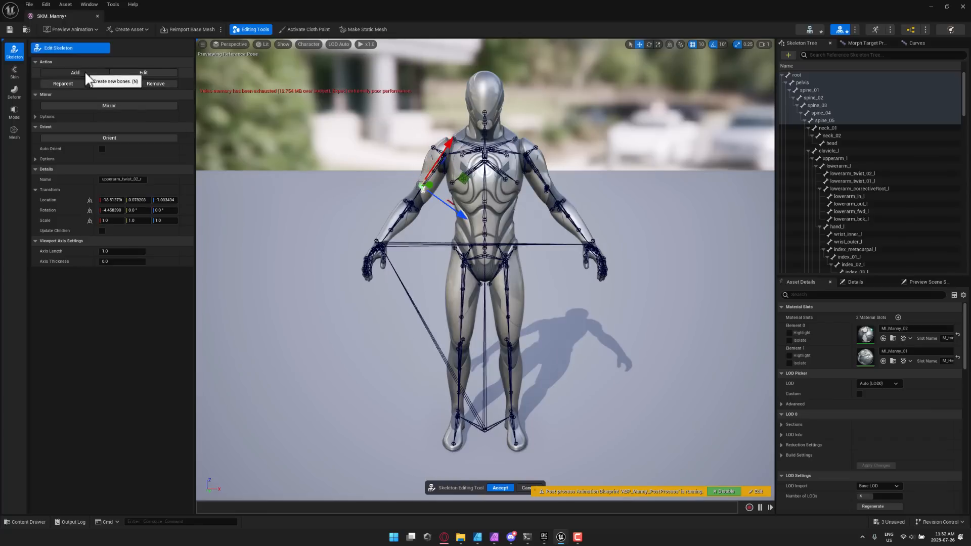
{"action": "left_click", "coordinate": [74, 72]}
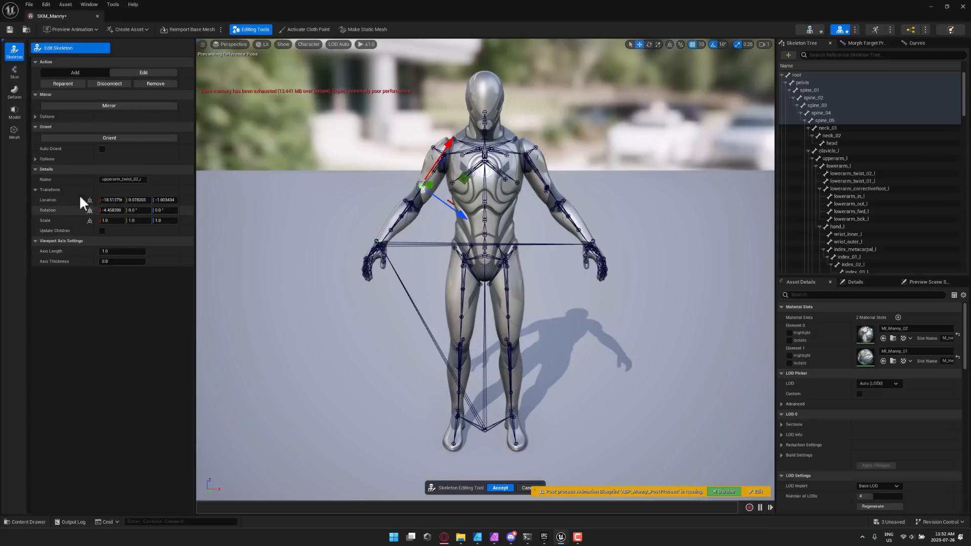
{"action": "mouse_move", "coordinate": [174, 308]}
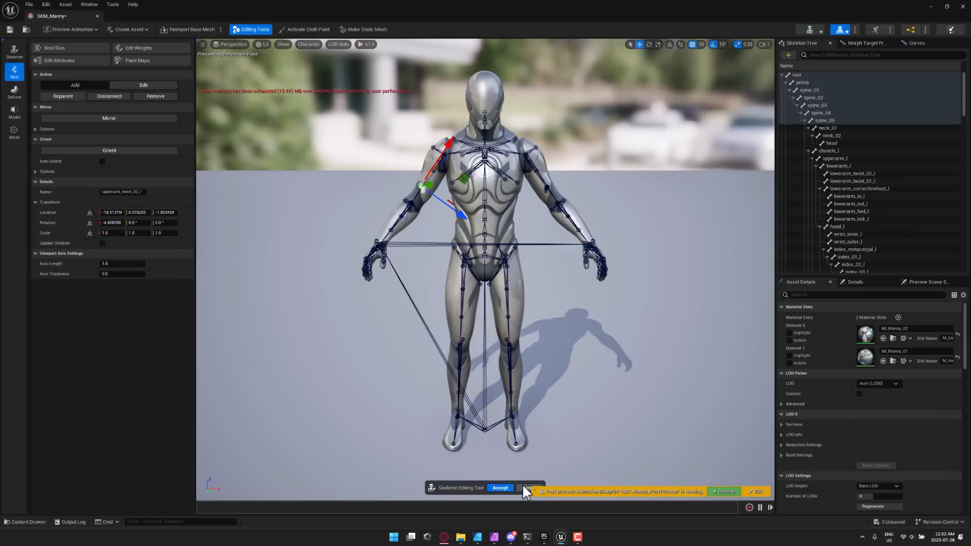
Leave skeleton editing and paint upperarm_twist_02_r weights onto Manny's right upper arm
{"action": "left_click", "coordinate": [499, 488]}
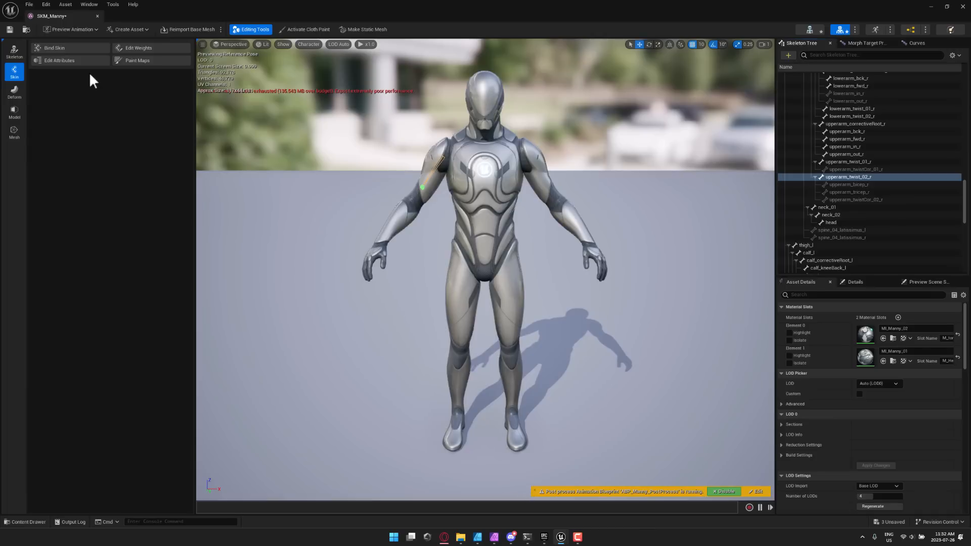
{"action": "mouse_move", "coordinate": [137, 47]}
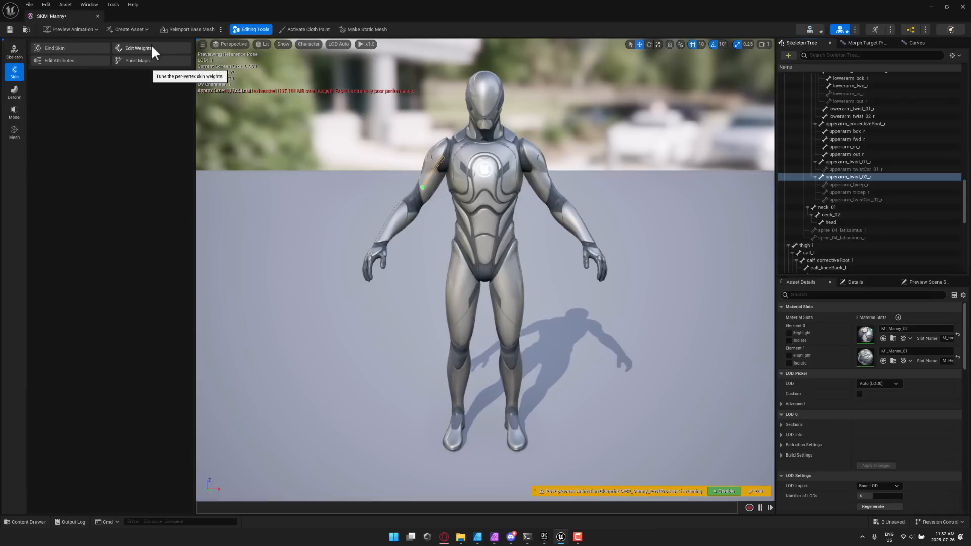
{"action": "left_click", "coordinate": [137, 47]}
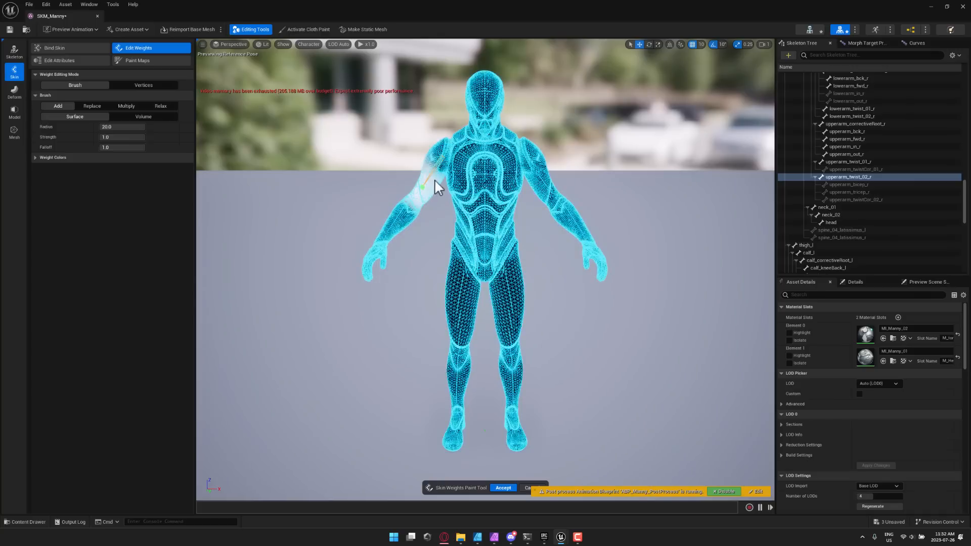
{"action": "mouse_move", "coordinate": [427, 188]}
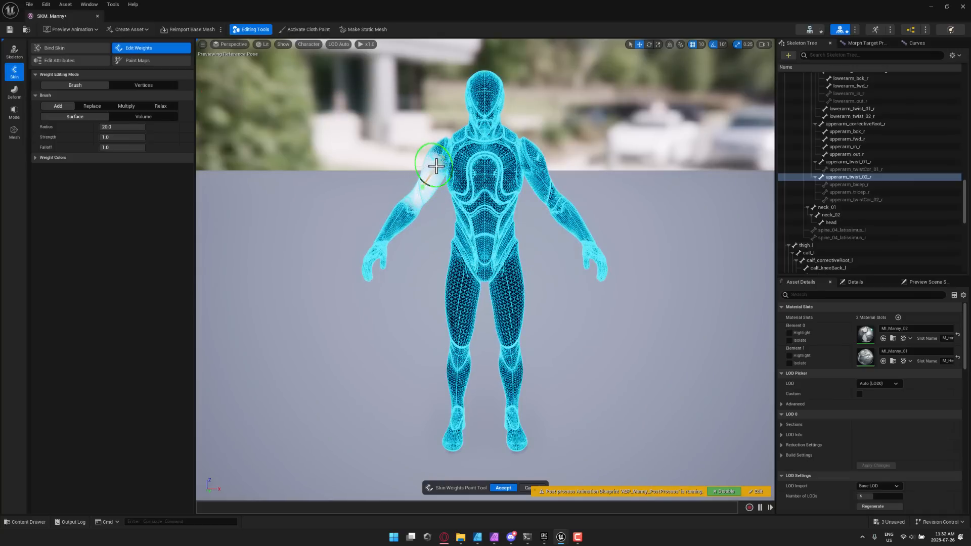
{"action": "mouse_move", "coordinate": [427, 180]}
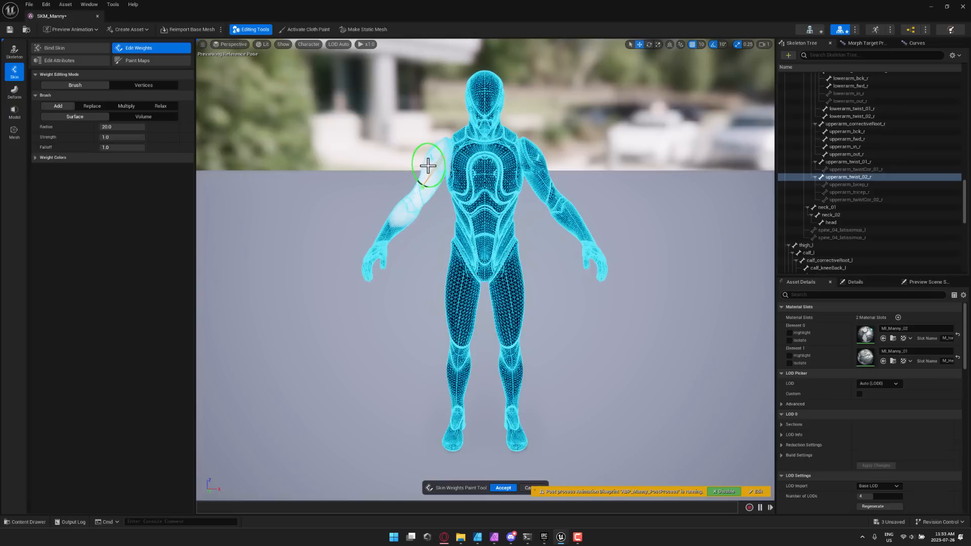
{"action": "mouse_move", "coordinate": [516, 129]}
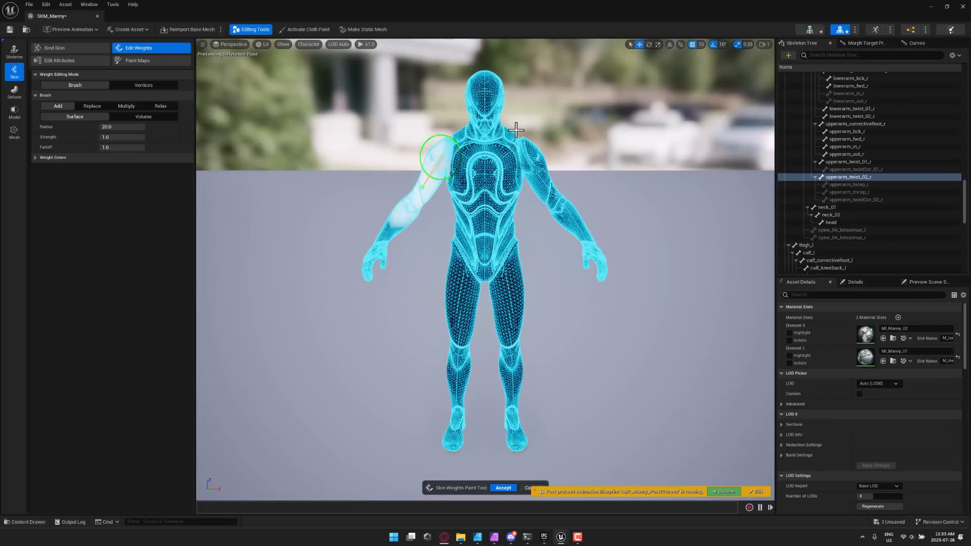
{"action": "mouse_move", "coordinate": [527, 117]}
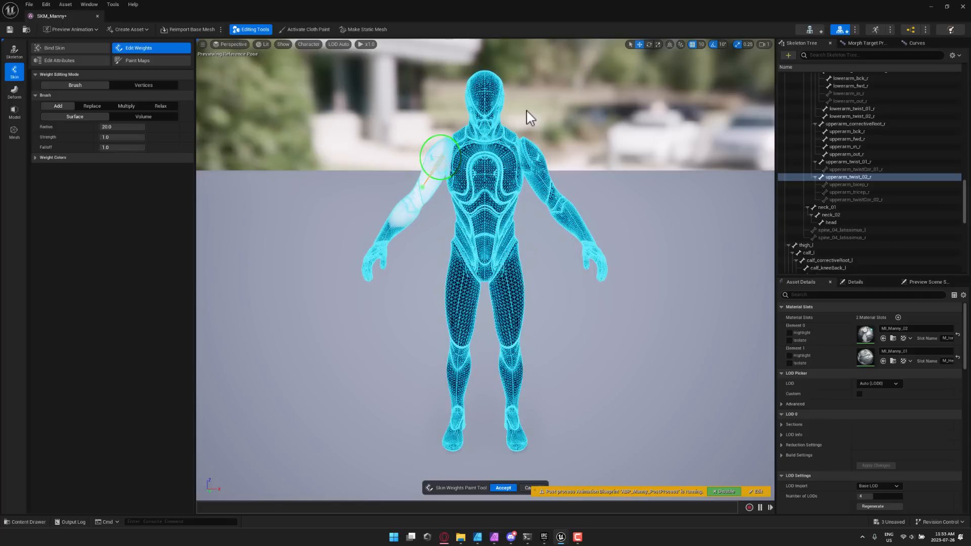
{"action": "mouse_move", "coordinate": [383, 130]}
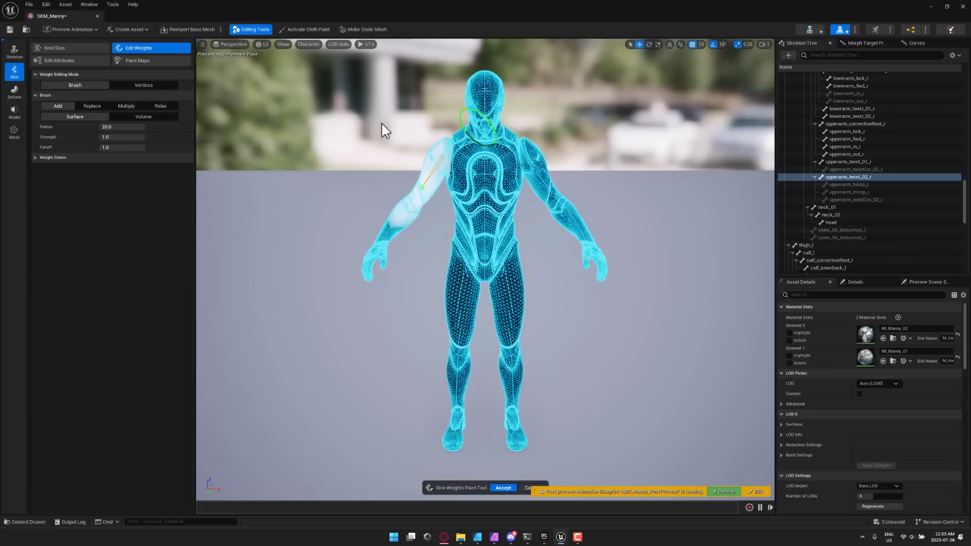
{"action": "mouse_move", "coordinate": [57, 10]}
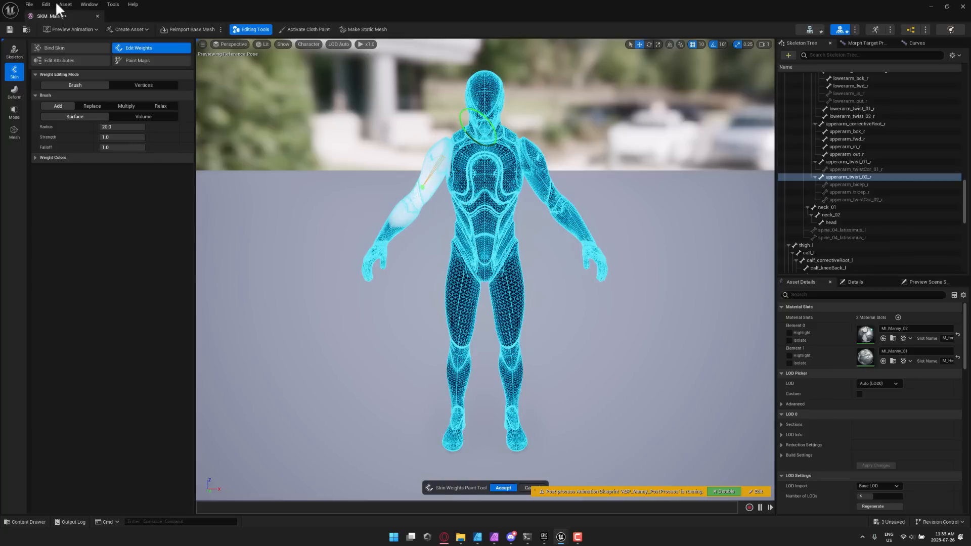
{"action": "left_click", "coordinate": [45, 5]}
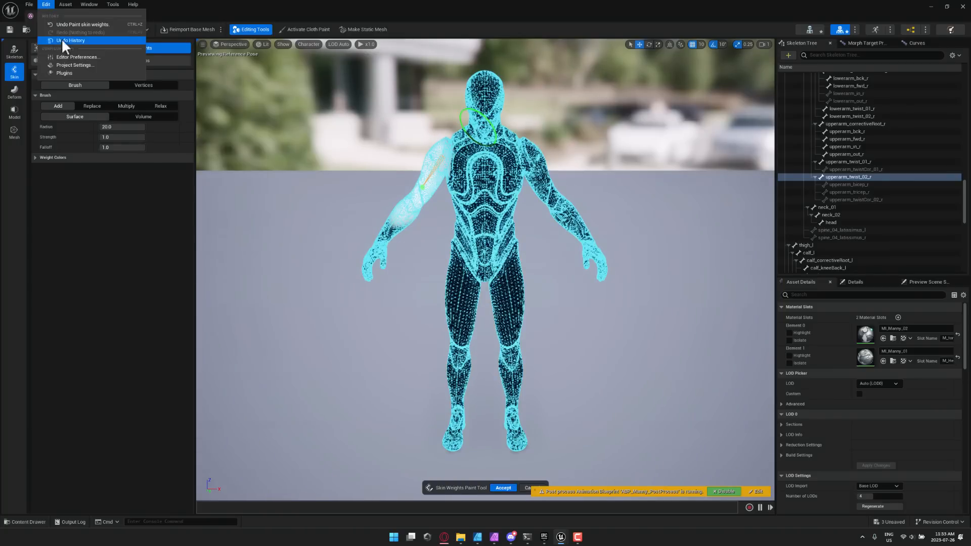
Open Plugins and search 'skel', then 'mesh', showing Skeletal Mesh Editing Tools enabled
{"action": "left_click", "coordinate": [64, 72]}
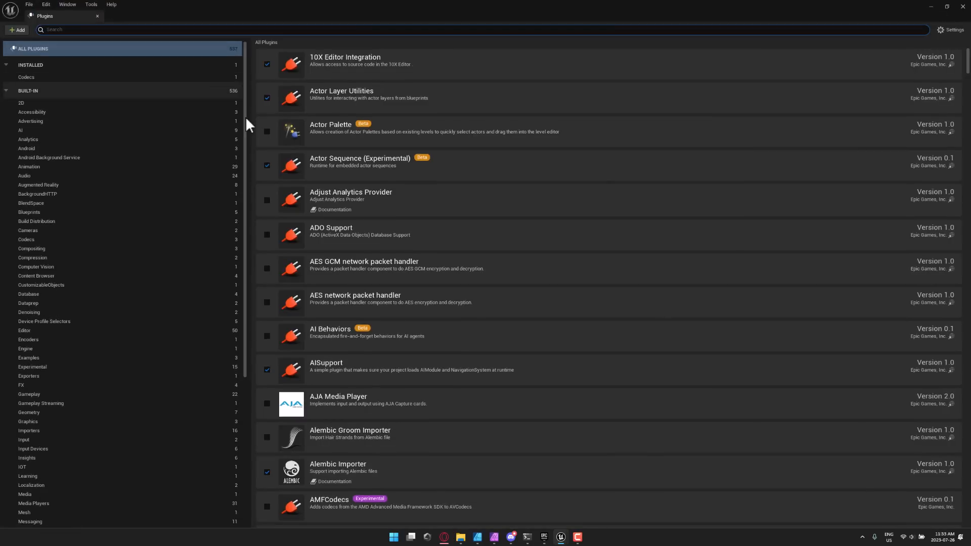
{"action": "mouse_move", "coordinate": [389, 217]}
{"action": "type", "text": "se"}
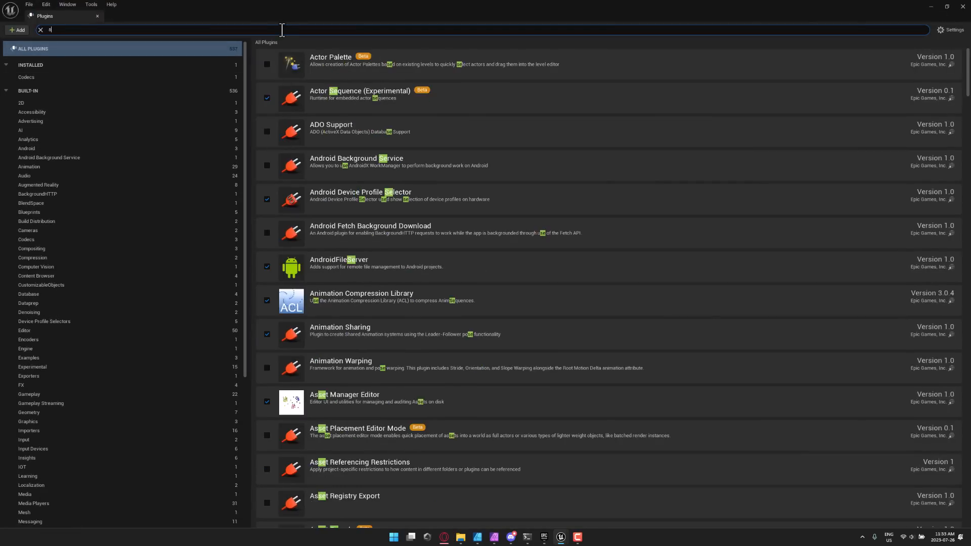
{"action": "type", "text": "skel"}
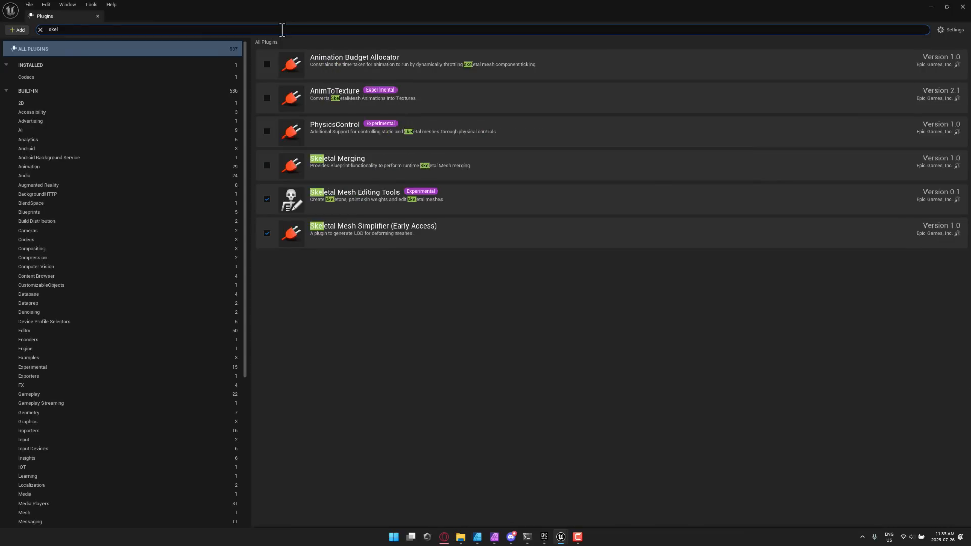
{"action": "mouse_move", "coordinate": [349, 199]}
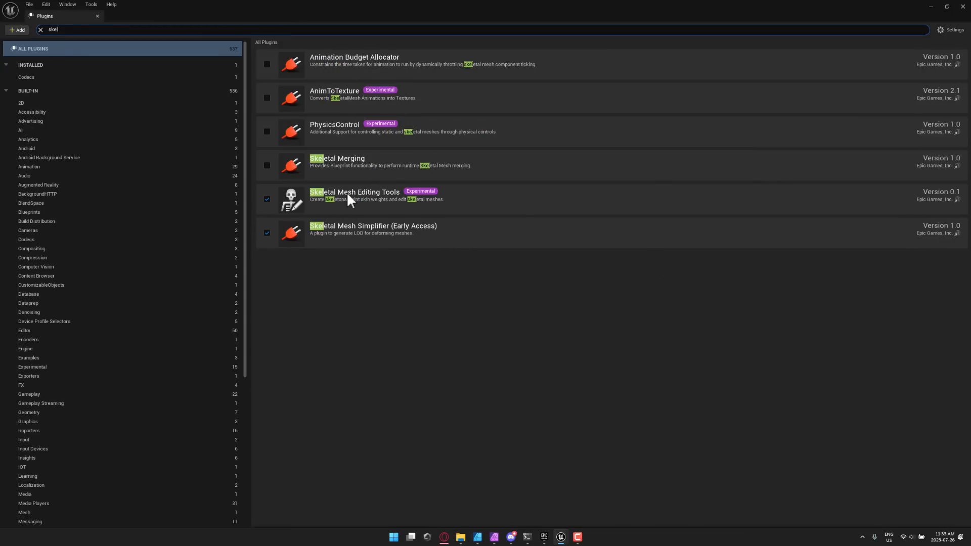
{"action": "mouse_move", "coordinate": [229, 80]}
{"action": "type", "text": "edit"}
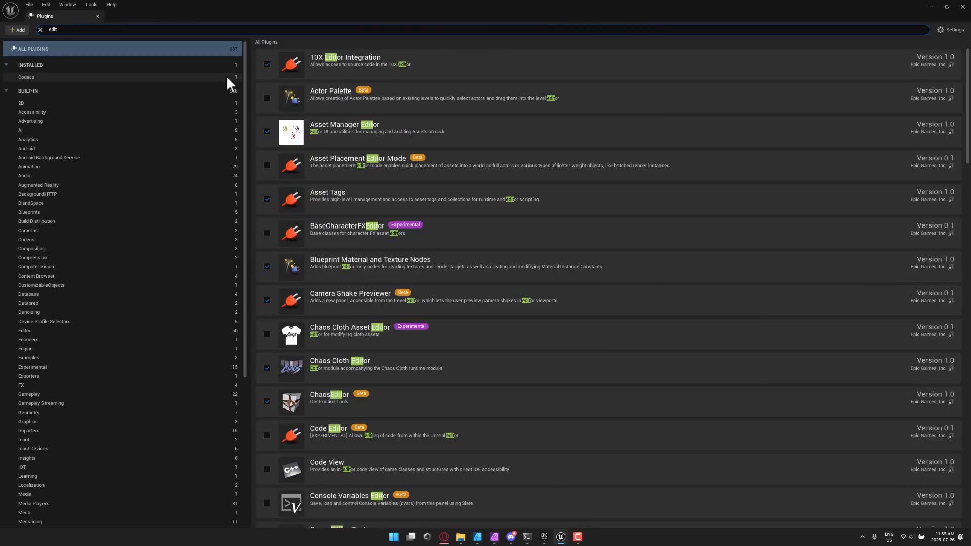
{"action": "type", "text": "mesh"}
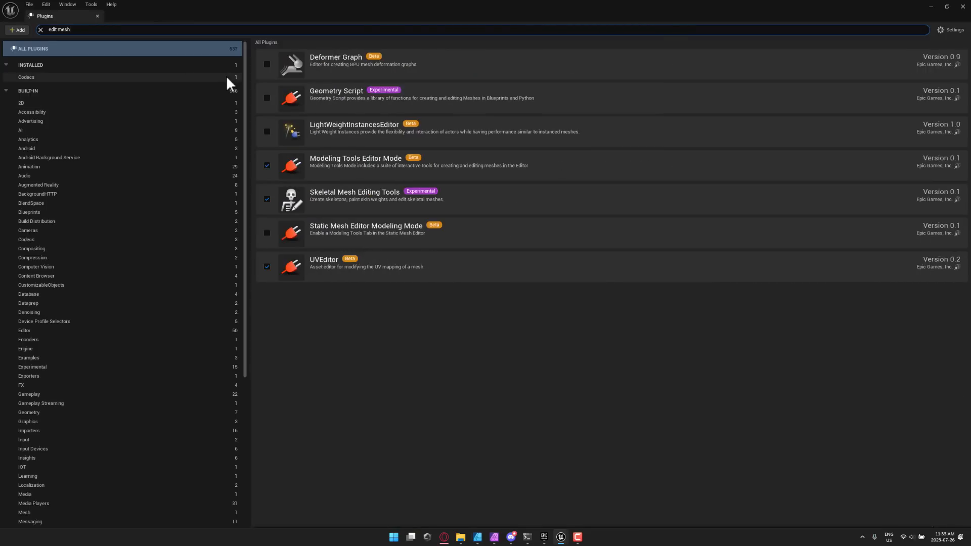
{"action": "mouse_move", "coordinate": [352, 171]}
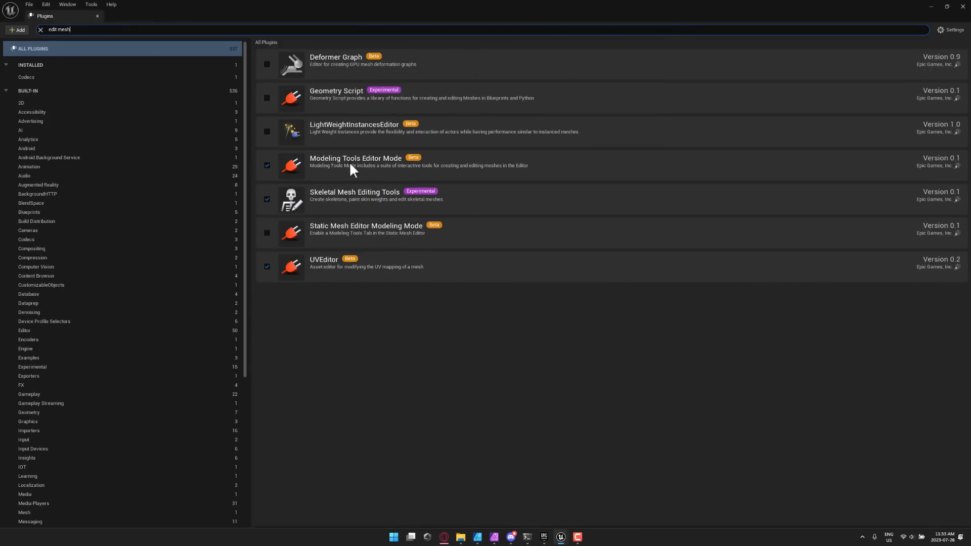
{"action": "mouse_move", "coordinate": [400, 185]}
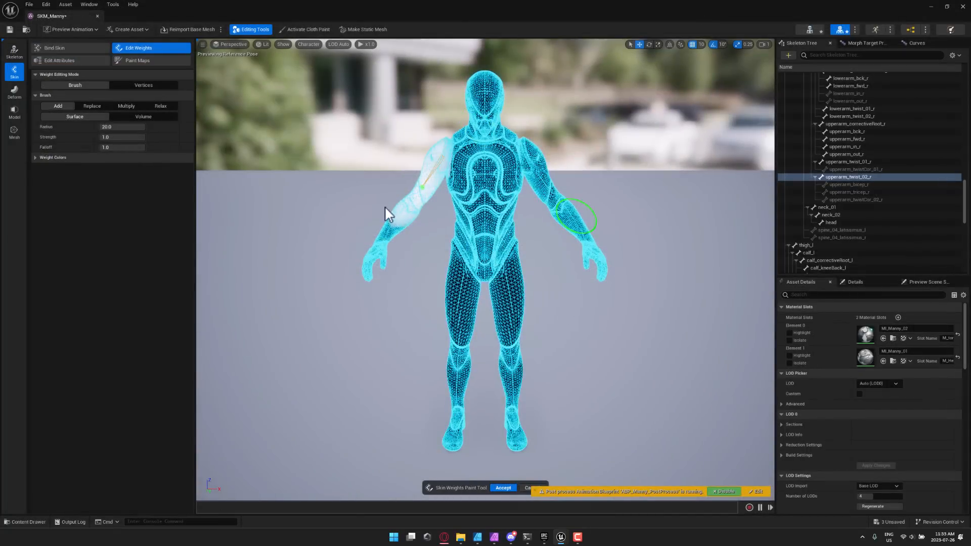
{"action": "mouse_move", "coordinate": [434, 151]}
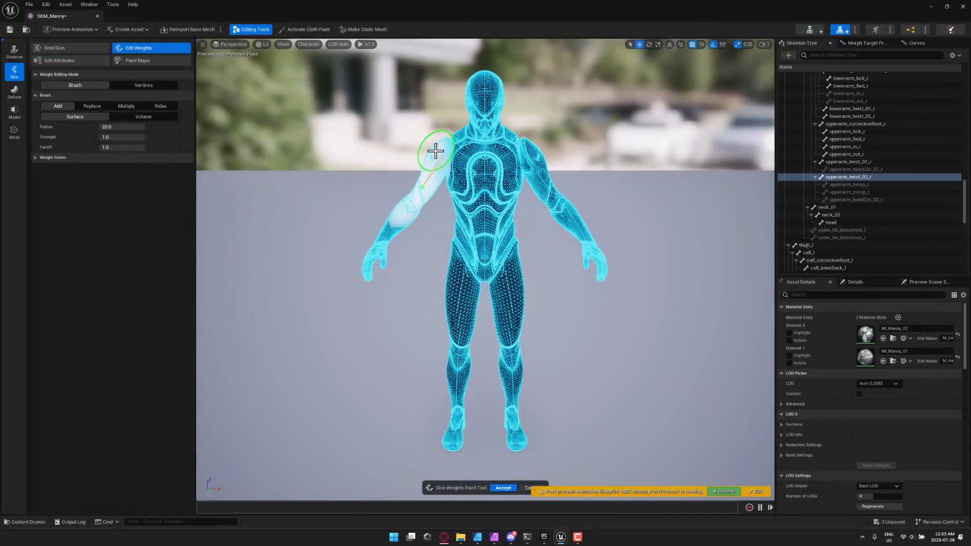
{"action": "mouse_move", "coordinate": [471, 133]}
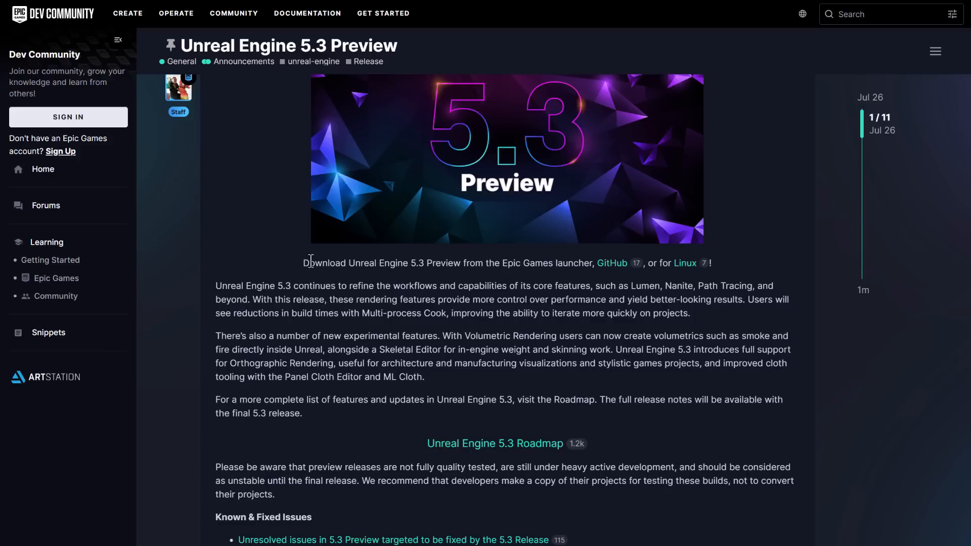
{"action": "mouse_move", "coordinate": [610, 337]}
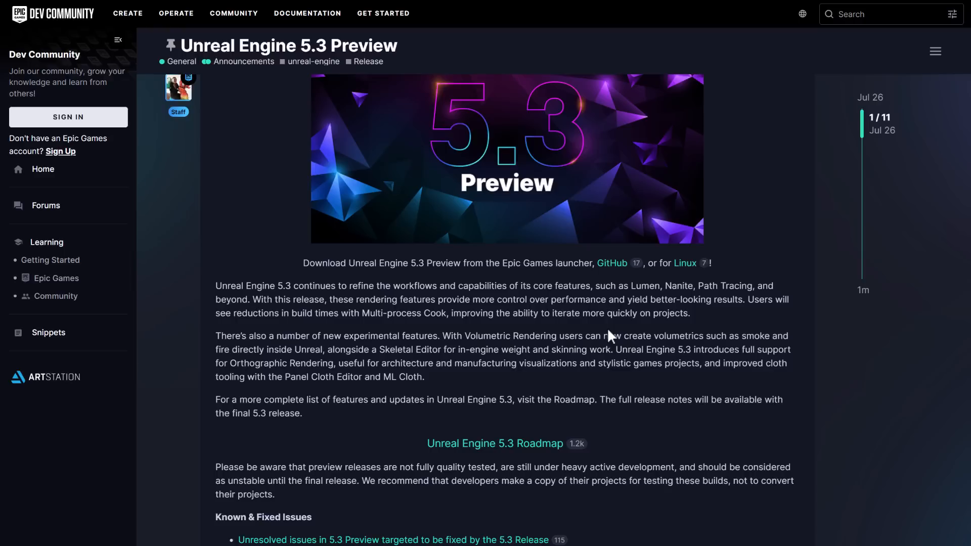
{"action": "mouse_move", "coordinate": [570, 365]}
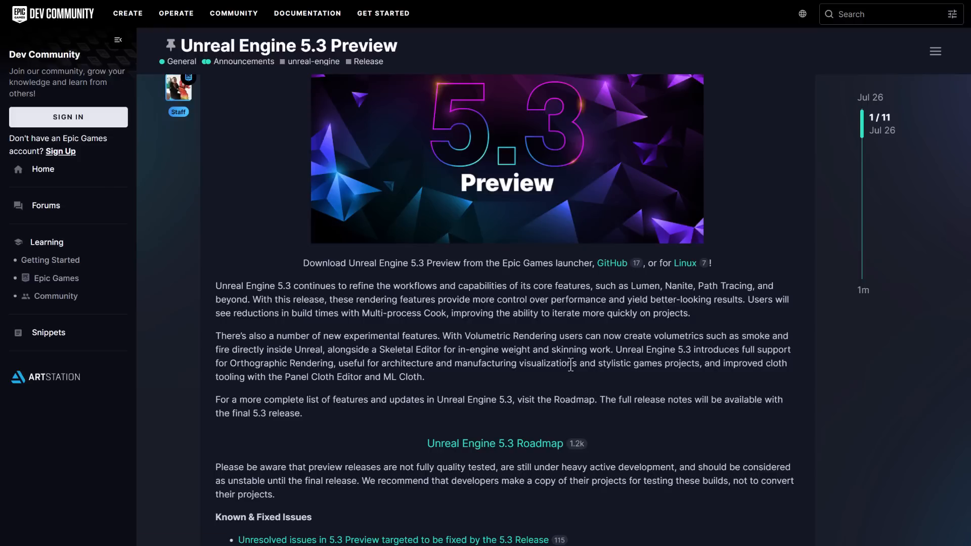
{"action": "scroll", "scroll_direction": "down", "scroll_amount": 3}
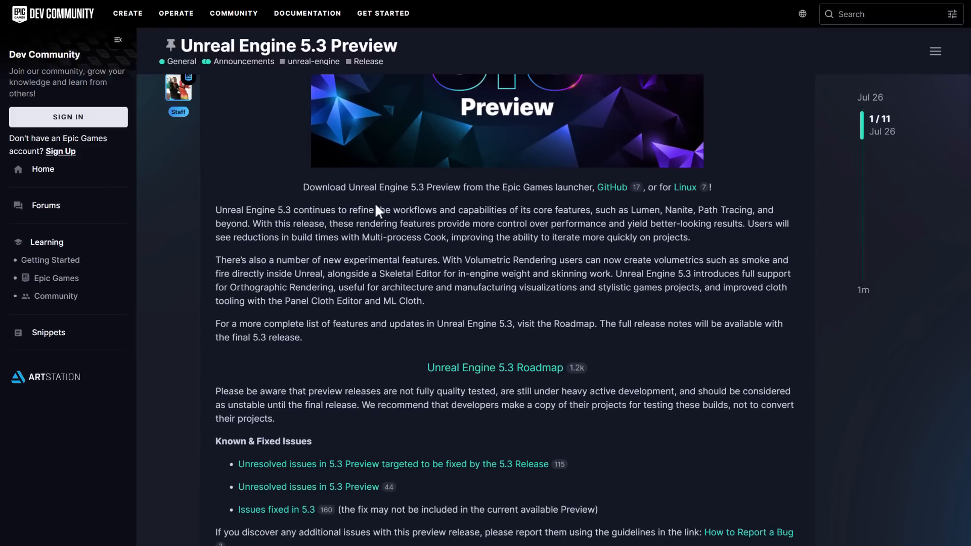
{"action": "mouse_move", "coordinate": [795, 379]}
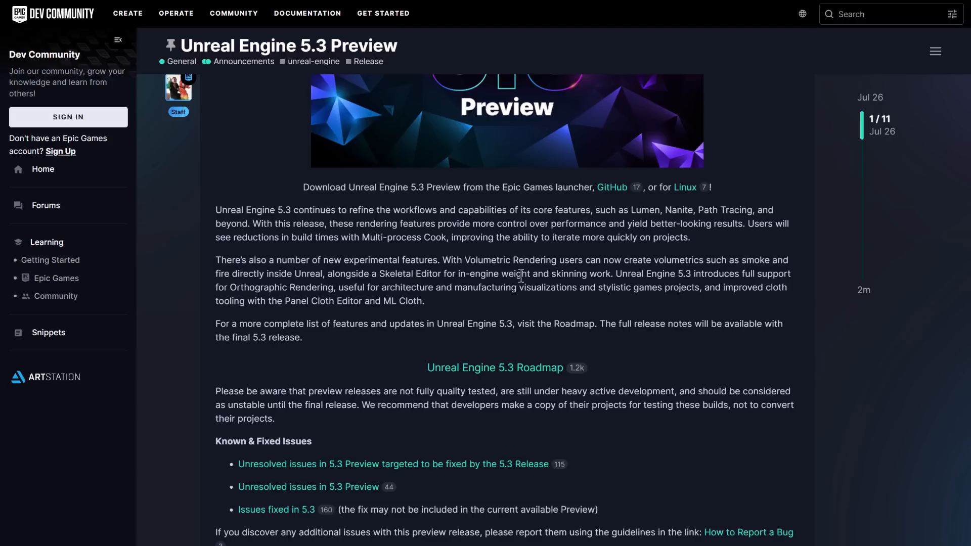
{"action": "mouse_move", "coordinate": [825, 373]}
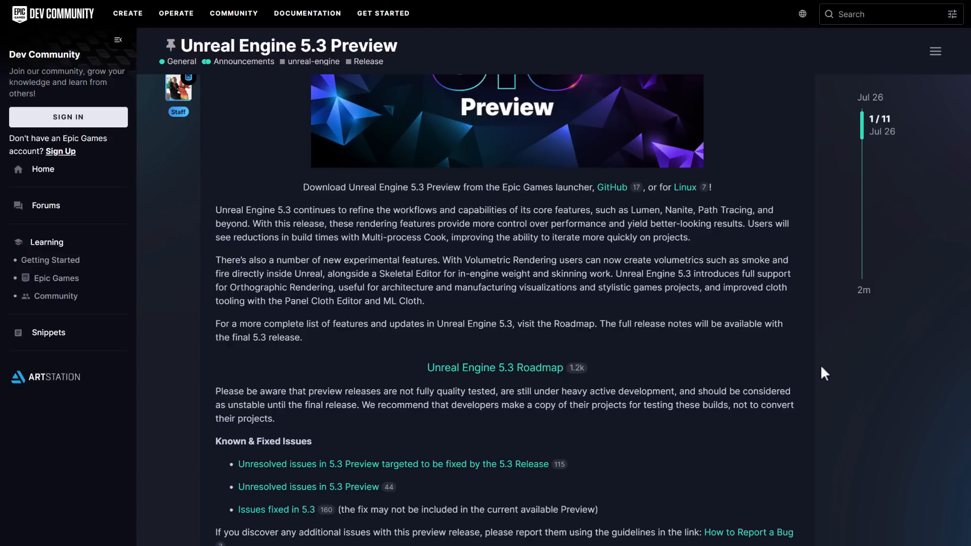
{"action": "scroll", "scroll_direction": "down", "scroll_amount": 3}
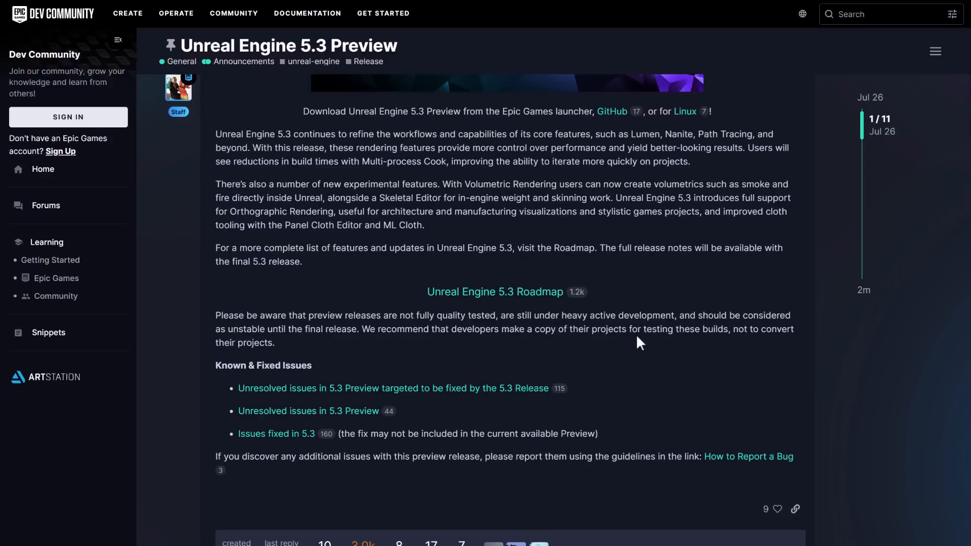
Scroll down the announcement post and follow the Unreal Engine 5.3 Roadmap link
{"action": "scroll", "scroll_direction": "down", "scroll_amount": 3}
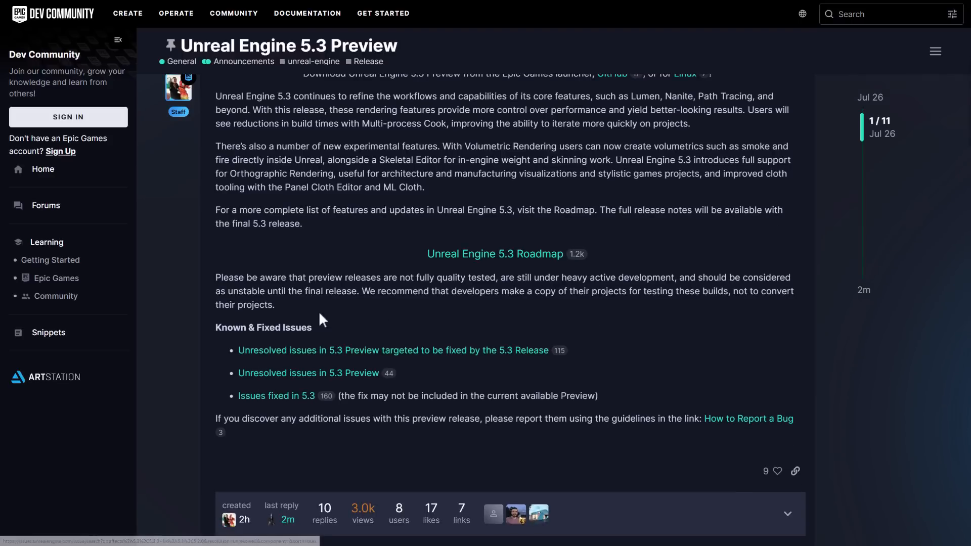
{"action": "left_click", "coordinate": [494, 254]}
{"action": "type", "text": "volum"}
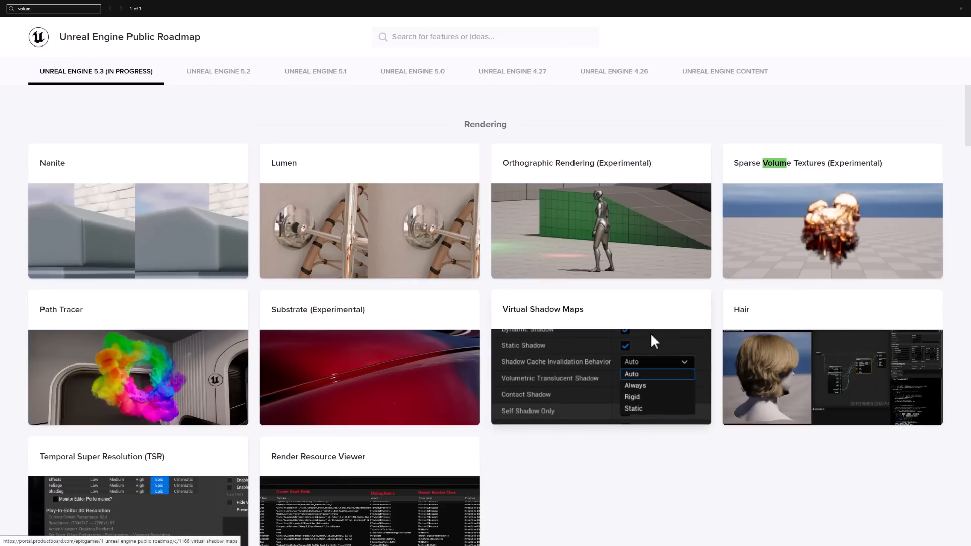
{"action": "mouse_move", "coordinate": [695, 343]}
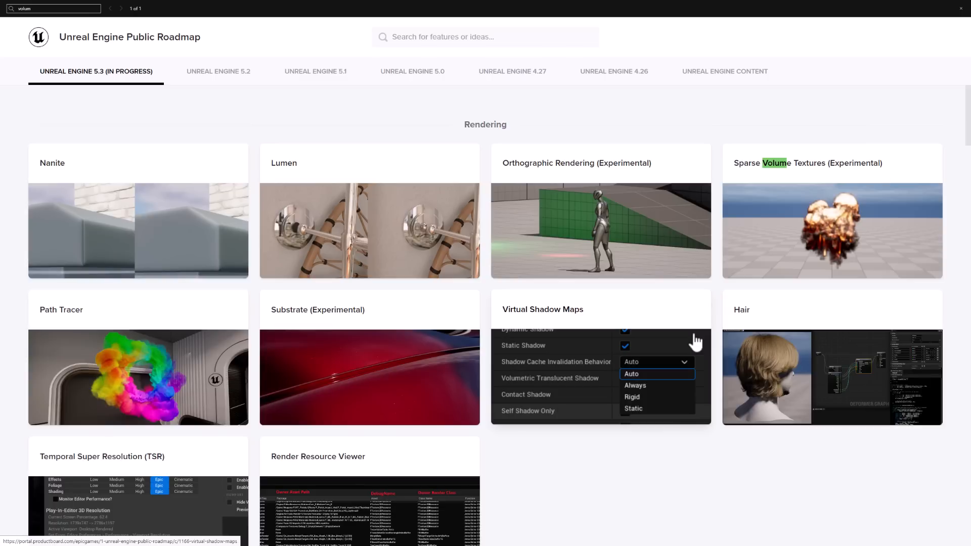
{"action": "scroll", "scroll_direction": "down", "scroll_amount": 3}
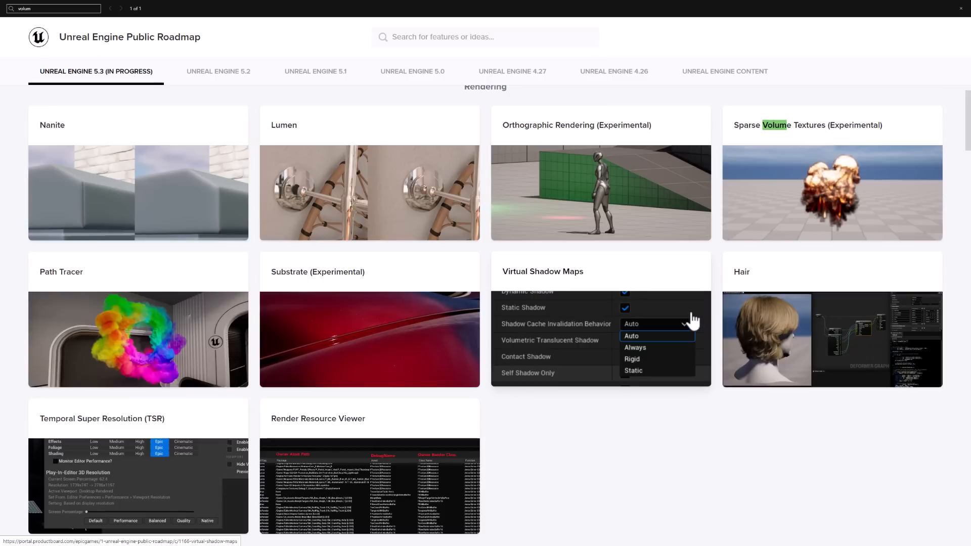
{"action": "mouse_move", "coordinate": [679, 376]}
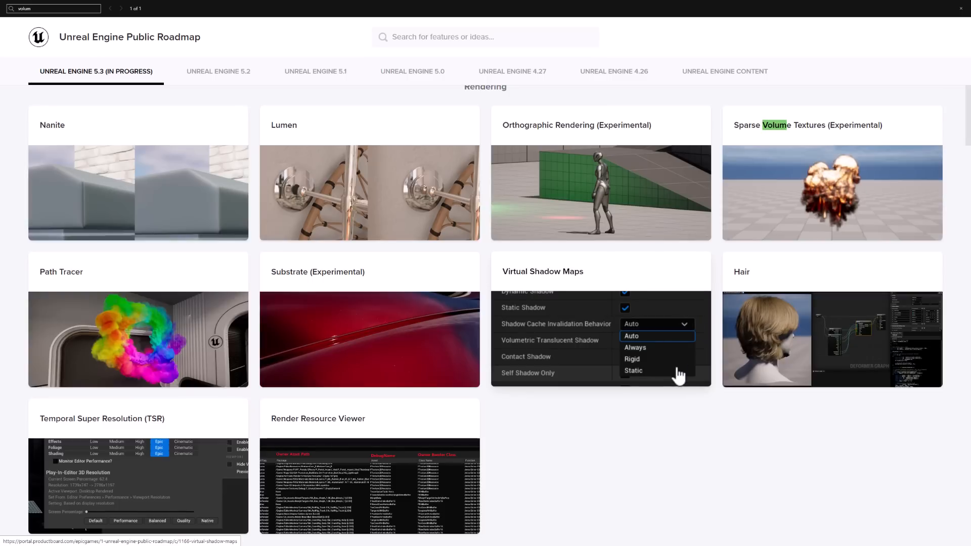
{"action": "mouse_move", "coordinate": [745, 205]}
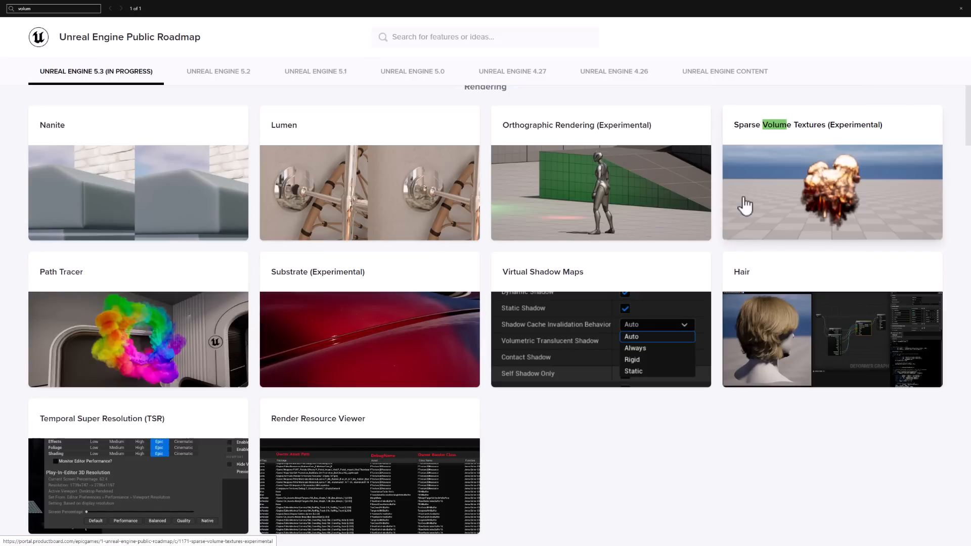
{"action": "mouse_move", "coordinate": [776, 135]}
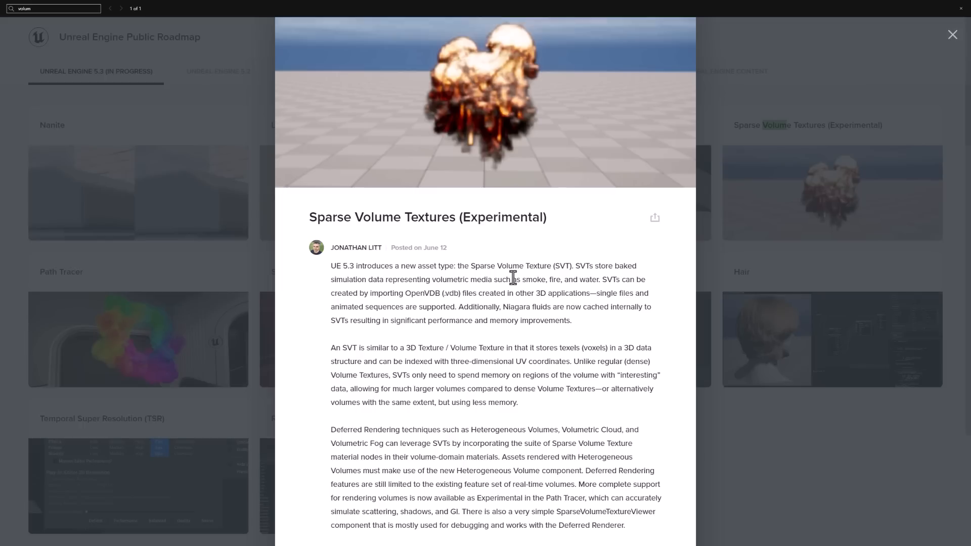
{"action": "mouse_move", "coordinate": [382, 226]}
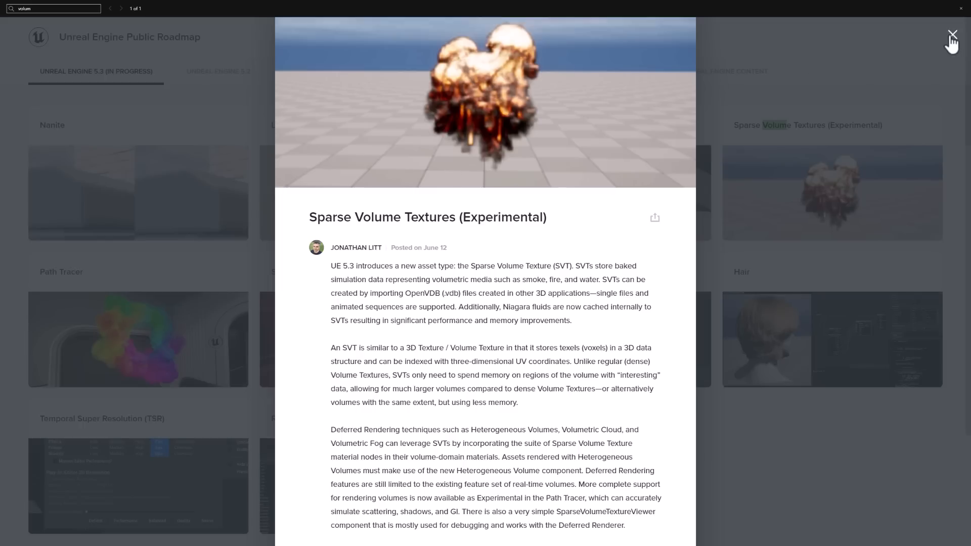
{"action": "left_click", "coordinate": [952, 33]}
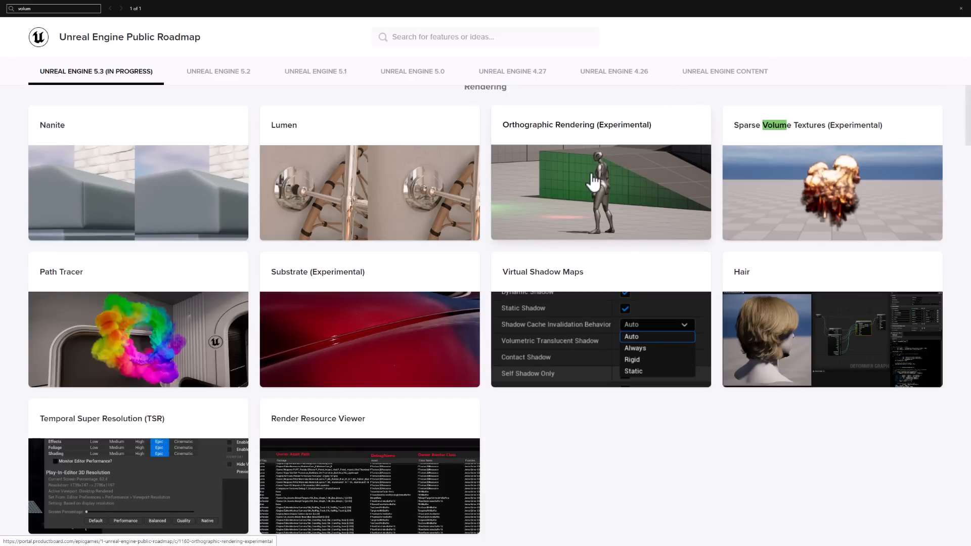
{"action": "mouse_move", "coordinate": [588, 214]}
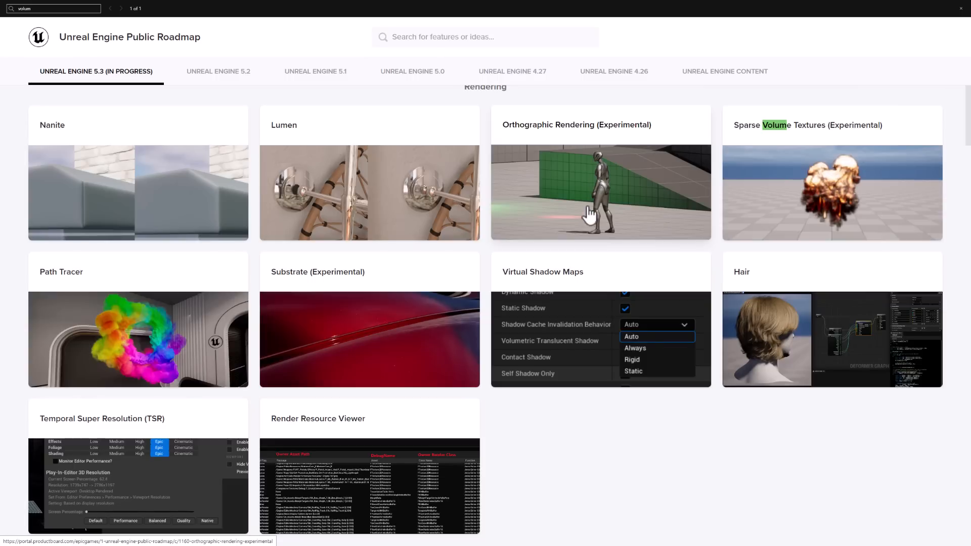
{"action": "mouse_move", "coordinate": [101, 174]}
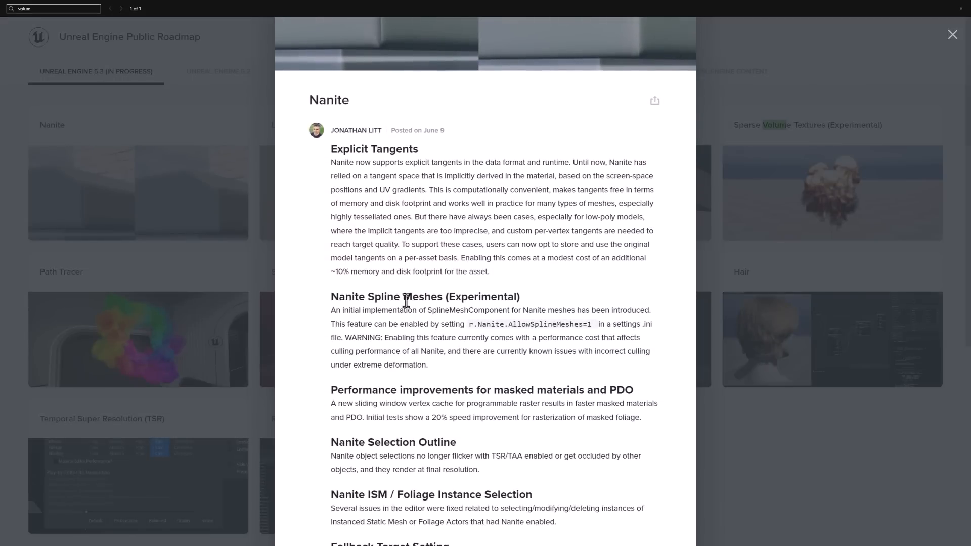
Close the Nanite and Lumen write-ups, then read and close the Path Tracer details
{"action": "left_click", "coordinate": [952, 34]}
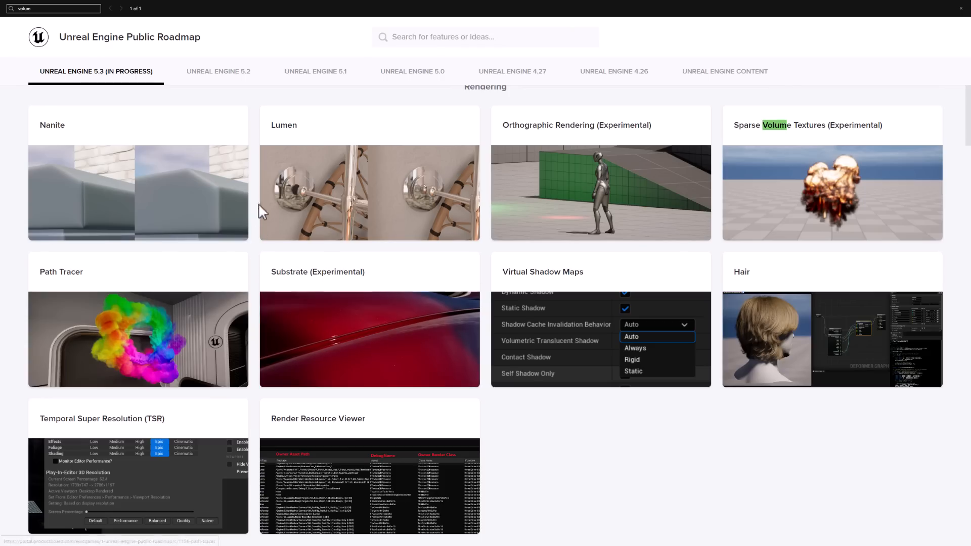
{"action": "left_click", "coordinate": [369, 193]}
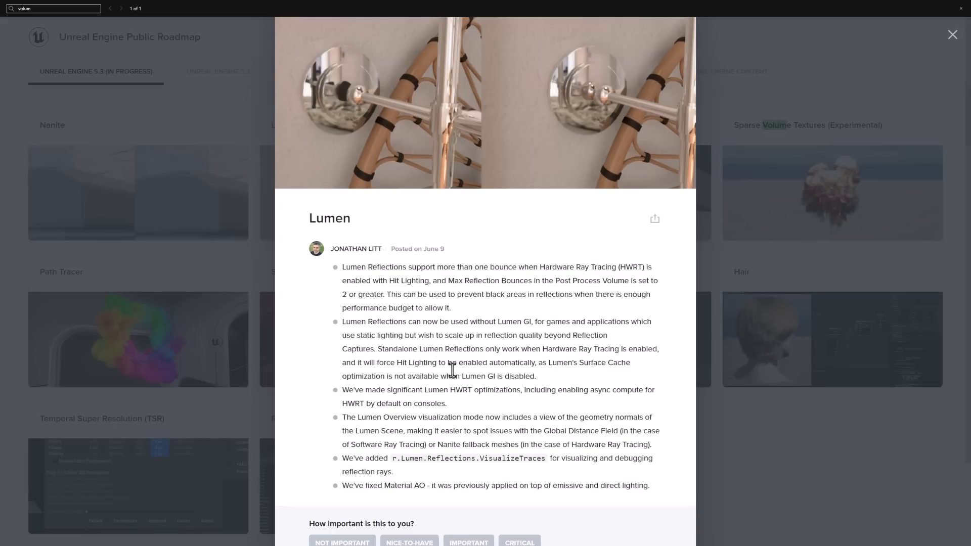
{"action": "left_click", "coordinate": [951, 34]}
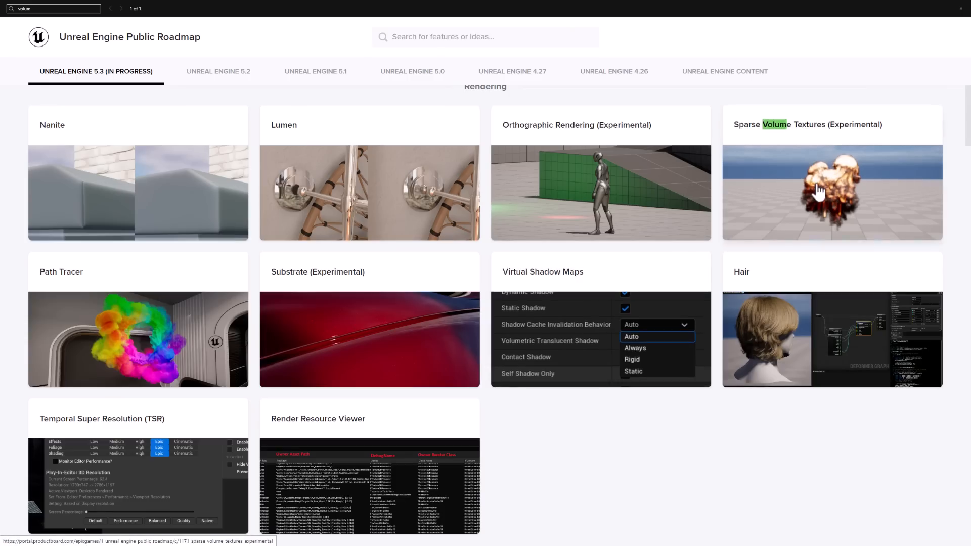
{"action": "mouse_move", "coordinate": [74, 377]}
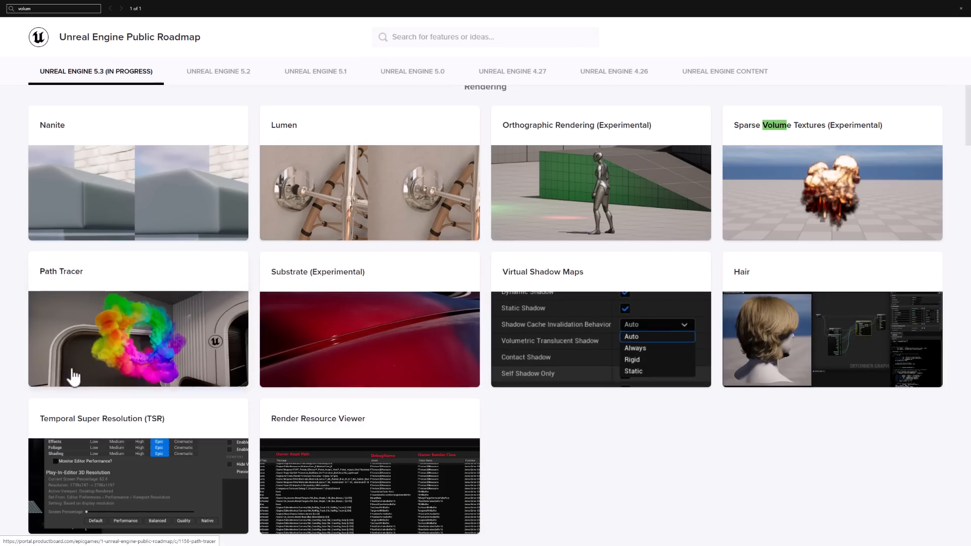
{"action": "left_click", "coordinate": [137, 339]}
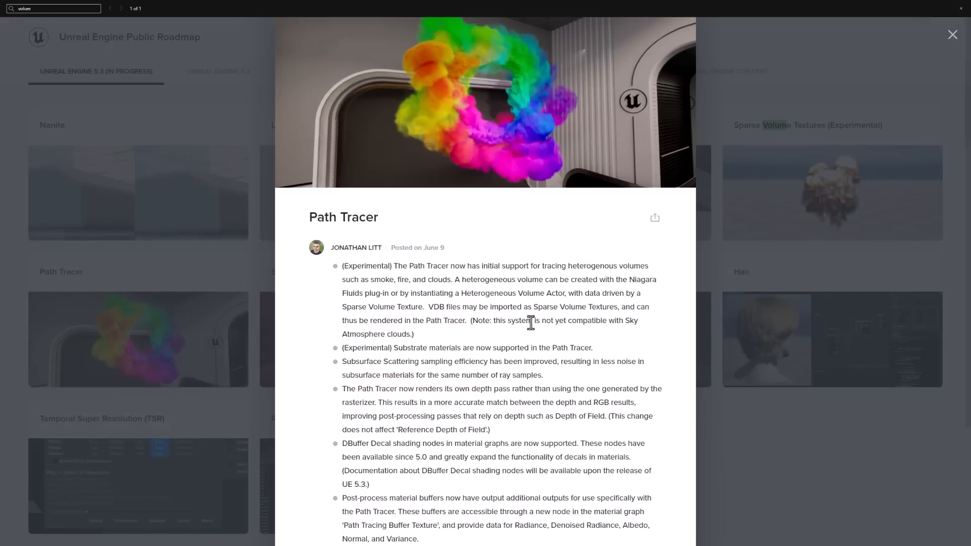
{"action": "mouse_move", "coordinate": [508, 270]}
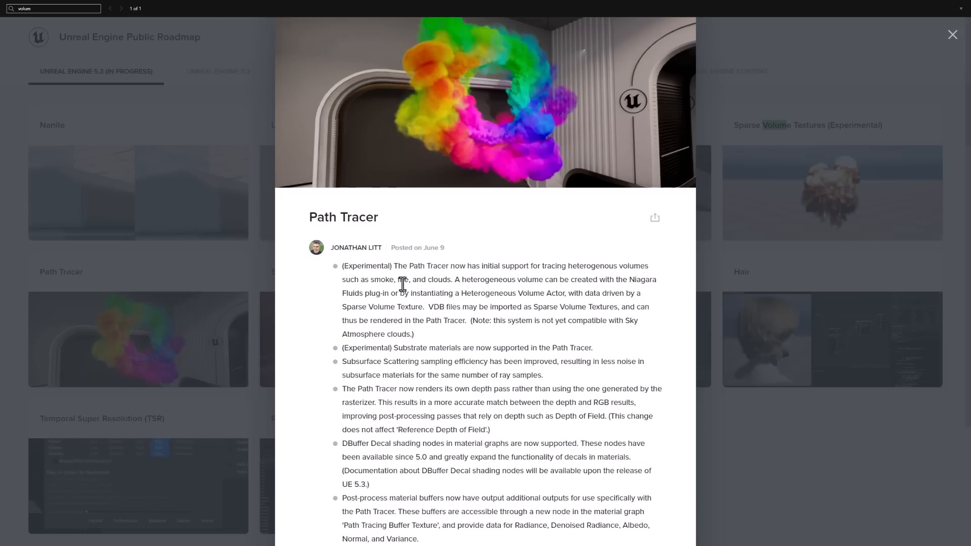
{"action": "mouse_move", "coordinate": [521, 270]}
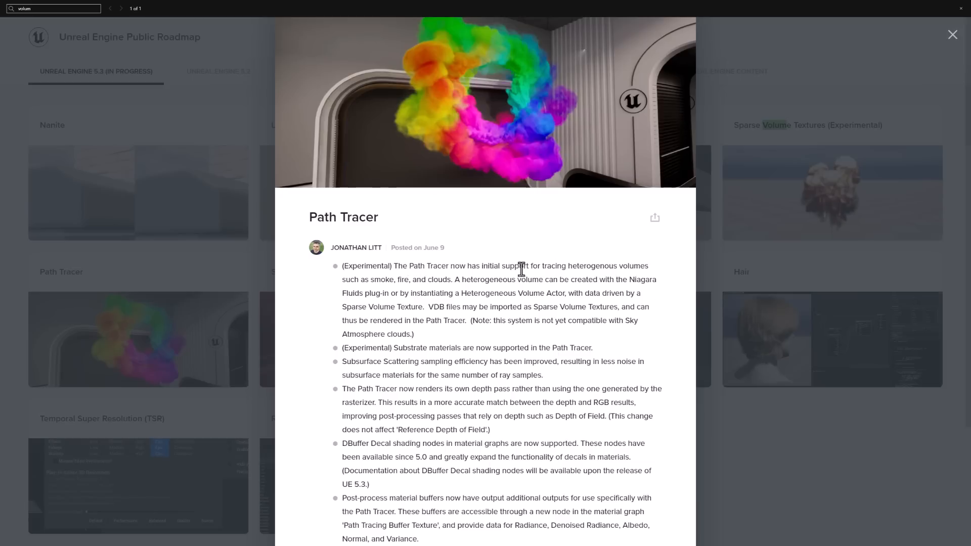
{"action": "mouse_move", "coordinate": [486, 291]}
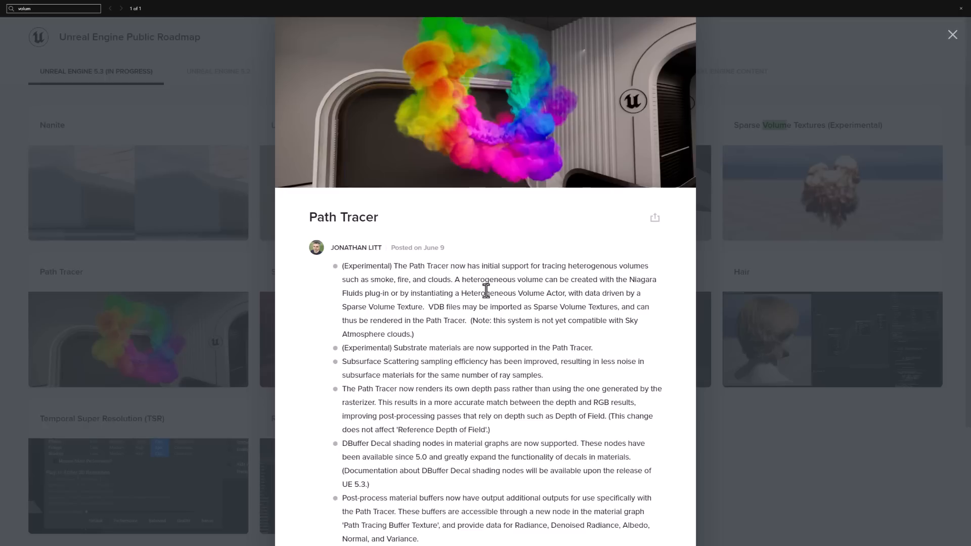
{"action": "left_click", "coordinate": [952, 34]}
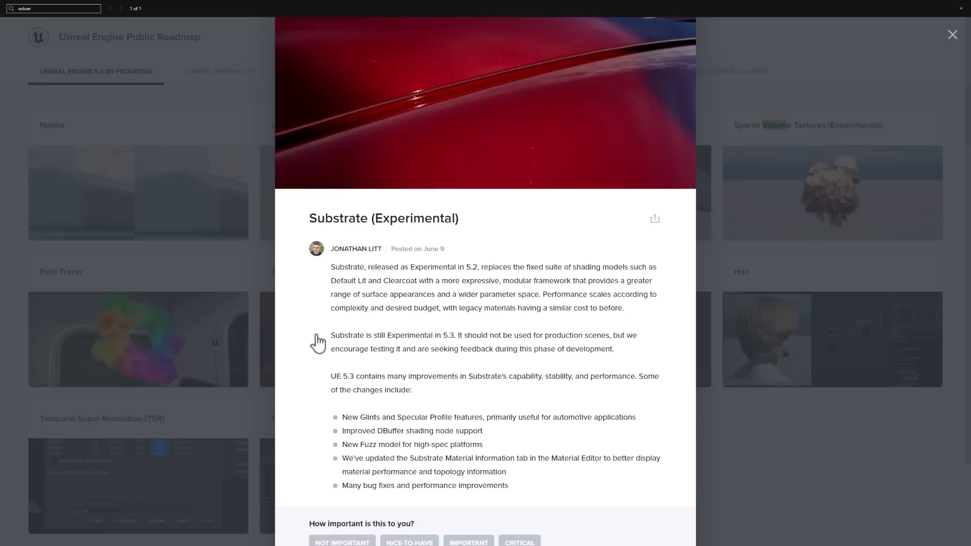
{"action": "mouse_move", "coordinate": [238, 378]}
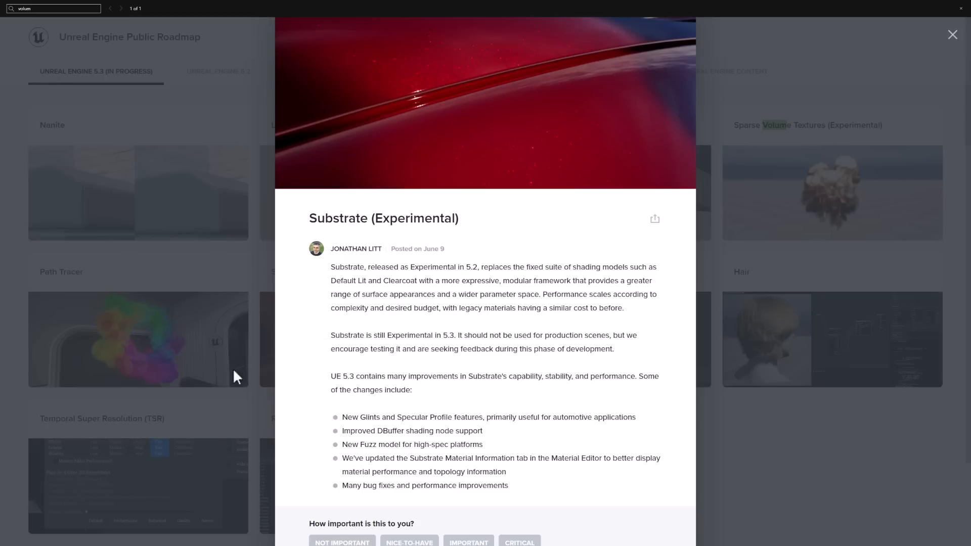
{"action": "mouse_move", "coordinate": [539, 352]}
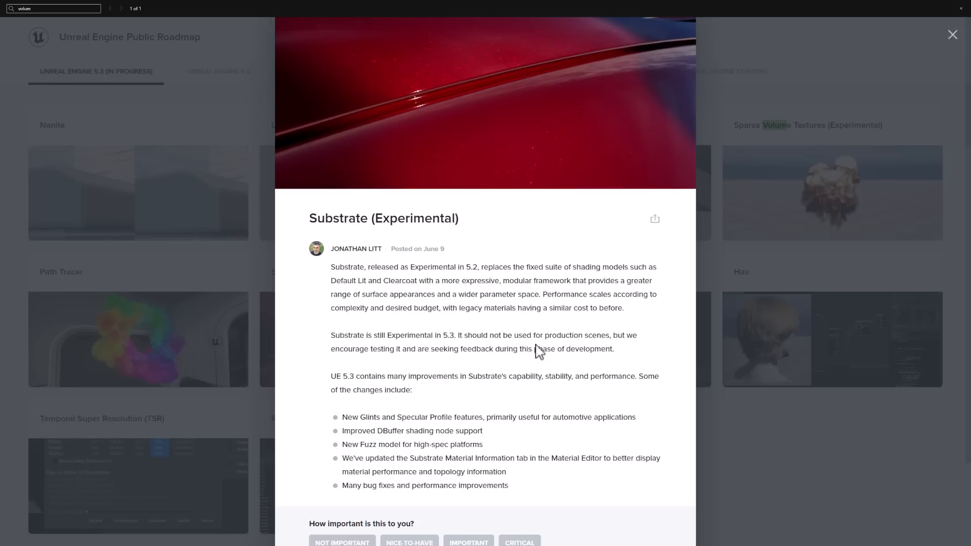
{"action": "mouse_move", "coordinate": [436, 419]}
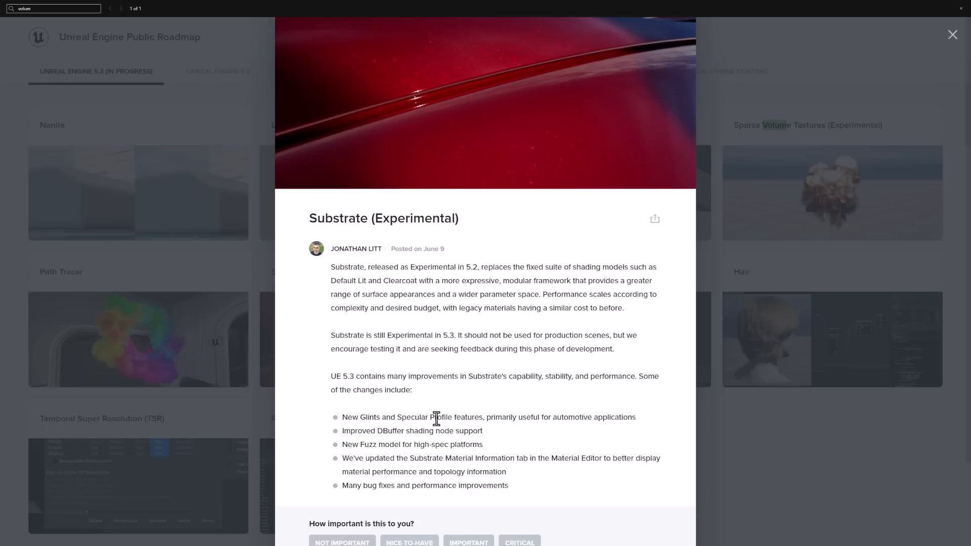
{"action": "mouse_move", "coordinate": [439, 451]}
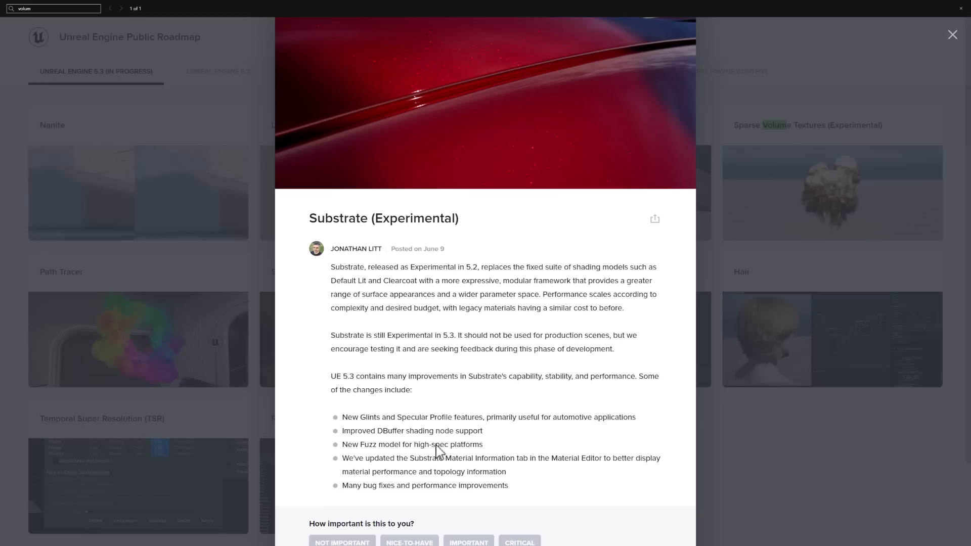
{"action": "mouse_move", "coordinate": [760, 465]}
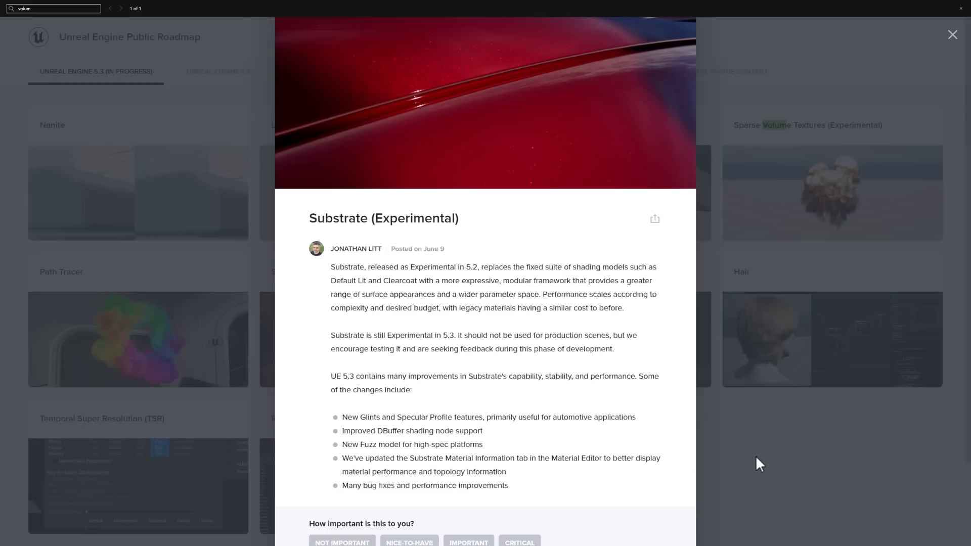
Close Substrate and scroll past World Building and PCG to Developer Iteration and Platform cards
{"action": "left_click", "coordinate": [952, 34]}
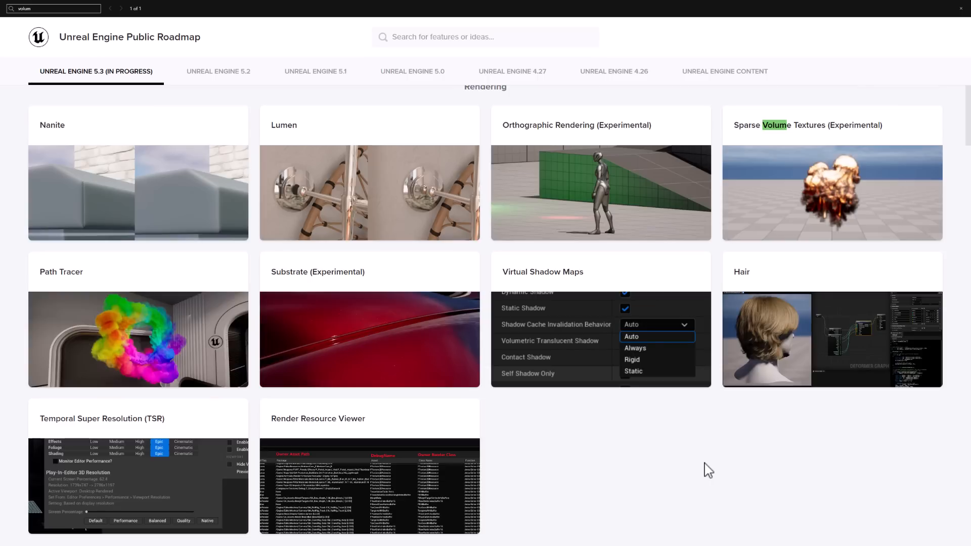
{"action": "scroll", "scroll_direction": "down", "scroll_amount": 3}
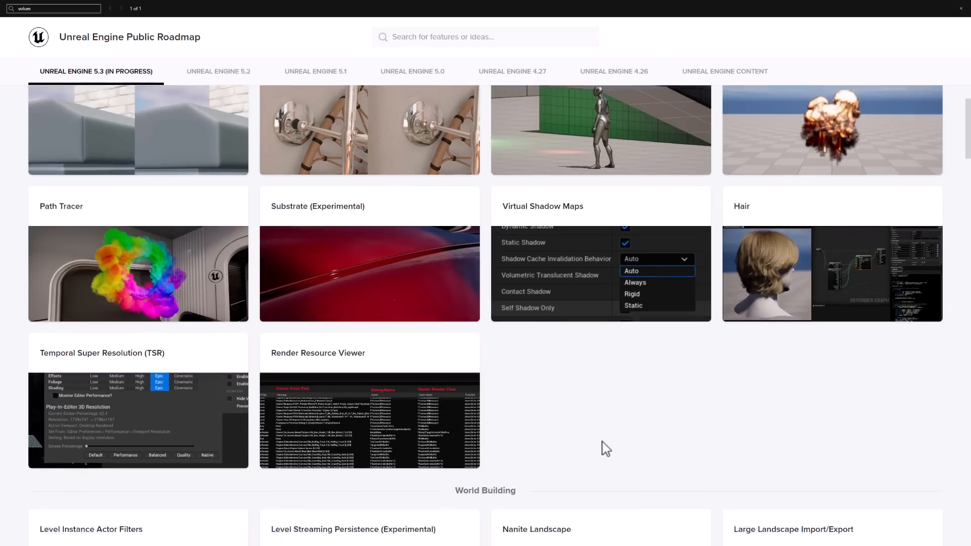
{"action": "scroll", "scroll_direction": "down", "scroll_amount": 3}
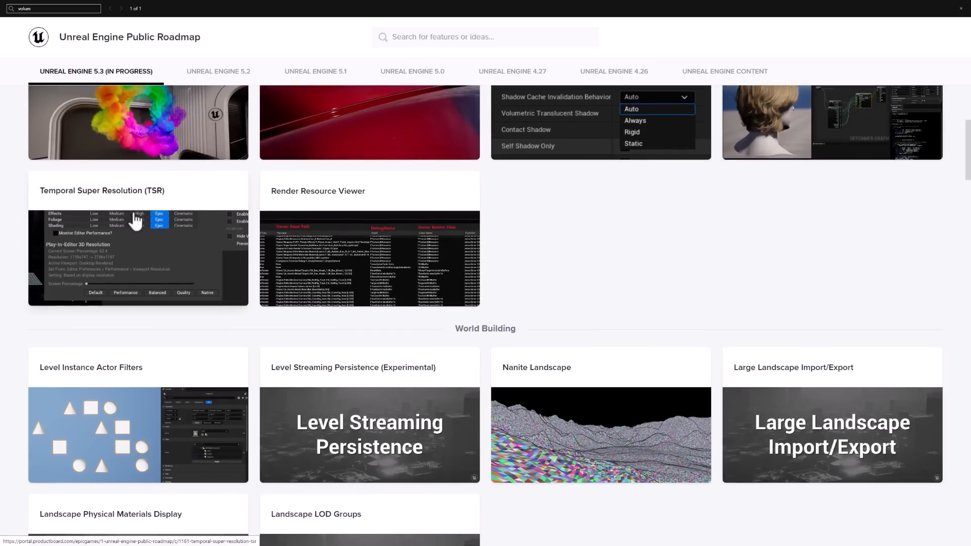
{"action": "scroll", "scroll_direction": "down", "scroll_amount": 3}
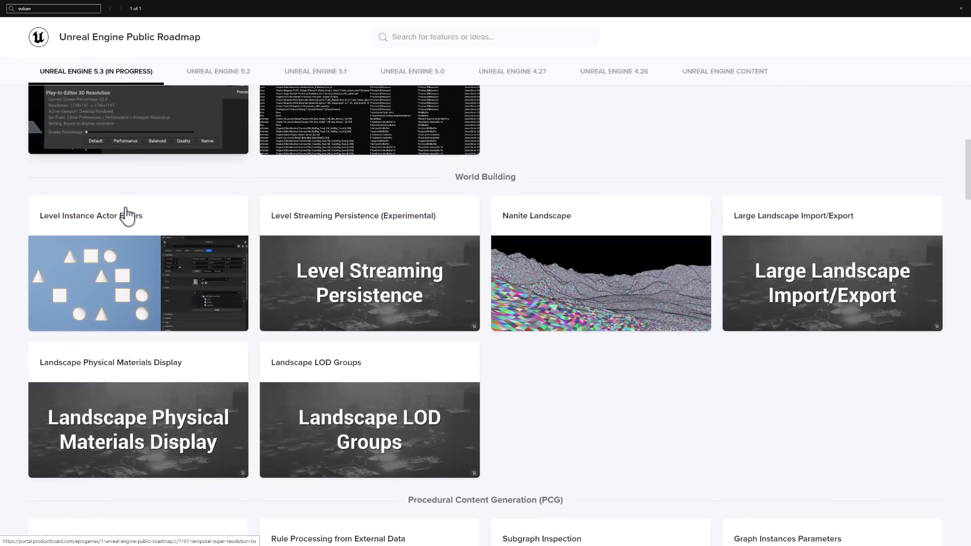
{"action": "scroll", "scroll_direction": "down", "scroll_amount": 3}
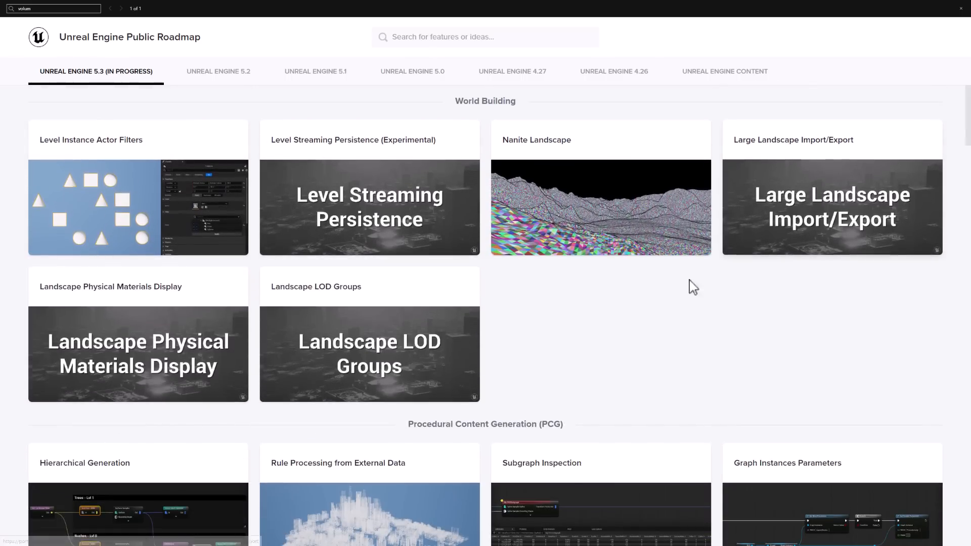
{"action": "scroll", "scroll_direction": "down", "scroll_amount": 3}
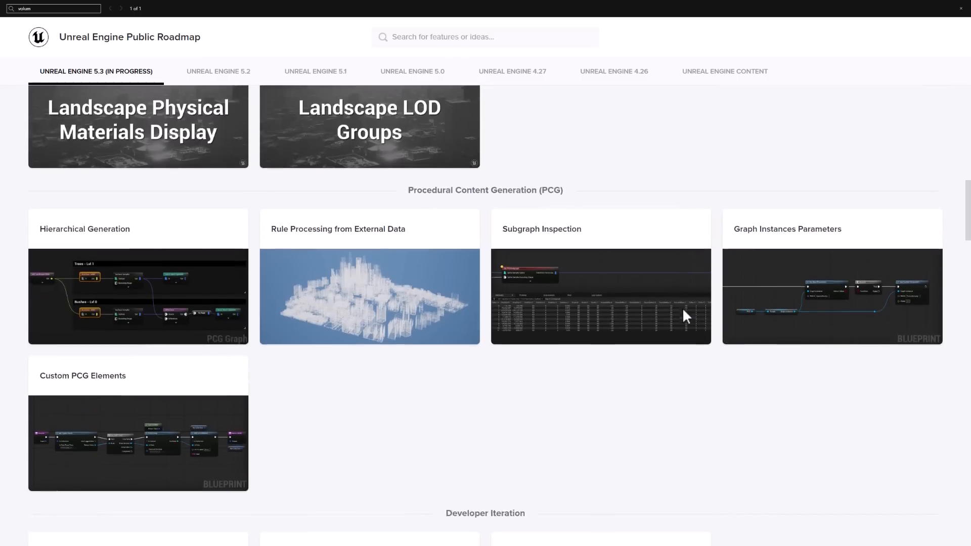
{"action": "scroll", "scroll_direction": "down", "scroll_amount": 3}
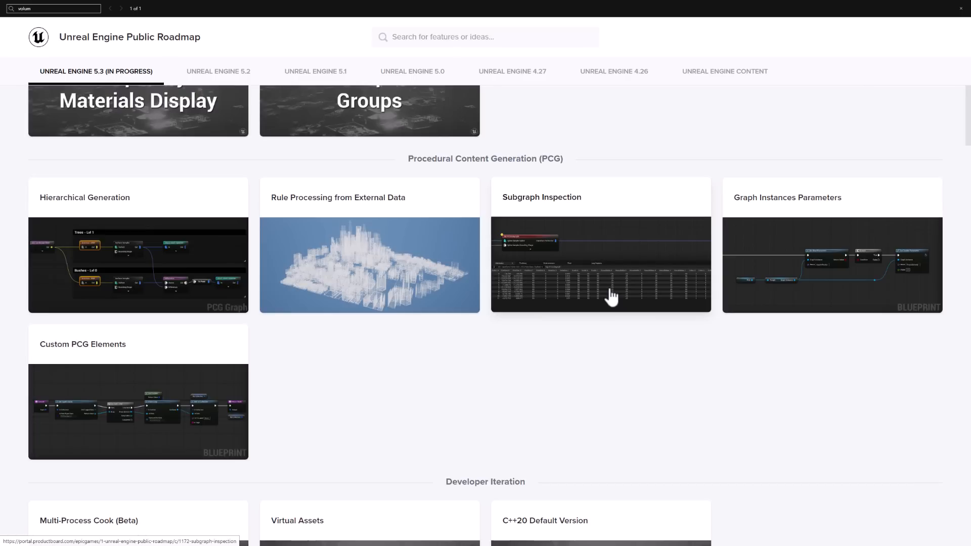
{"action": "mouse_move", "coordinate": [103, 350]}
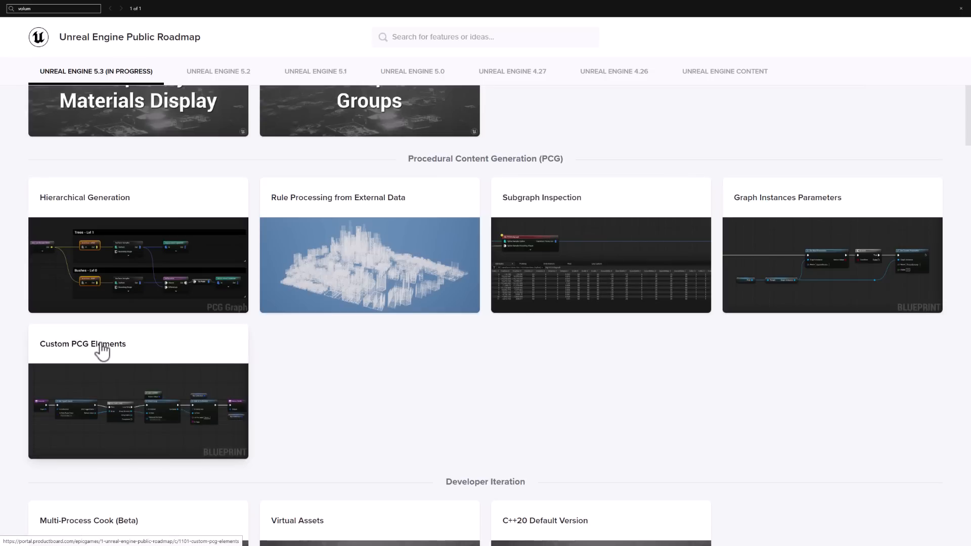
{"action": "mouse_move", "coordinate": [409, 277]}
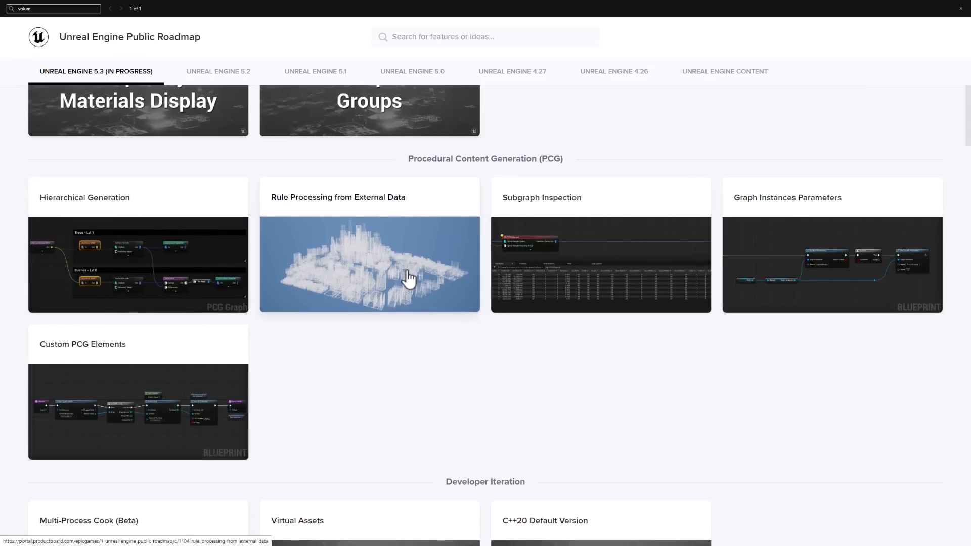
{"action": "mouse_move", "coordinate": [661, 424]}
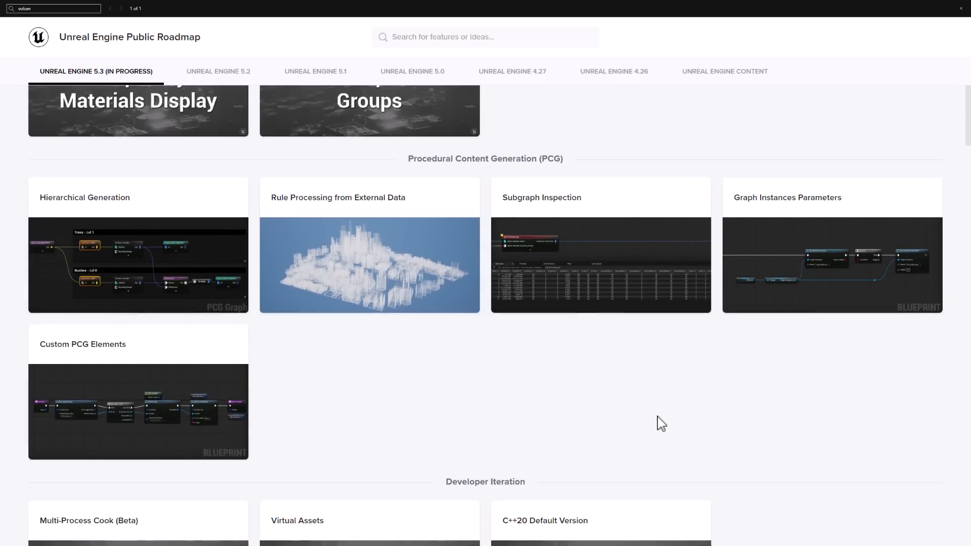
{"action": "scroll", "scroll_direction": "down", "scroll_amount": 3}
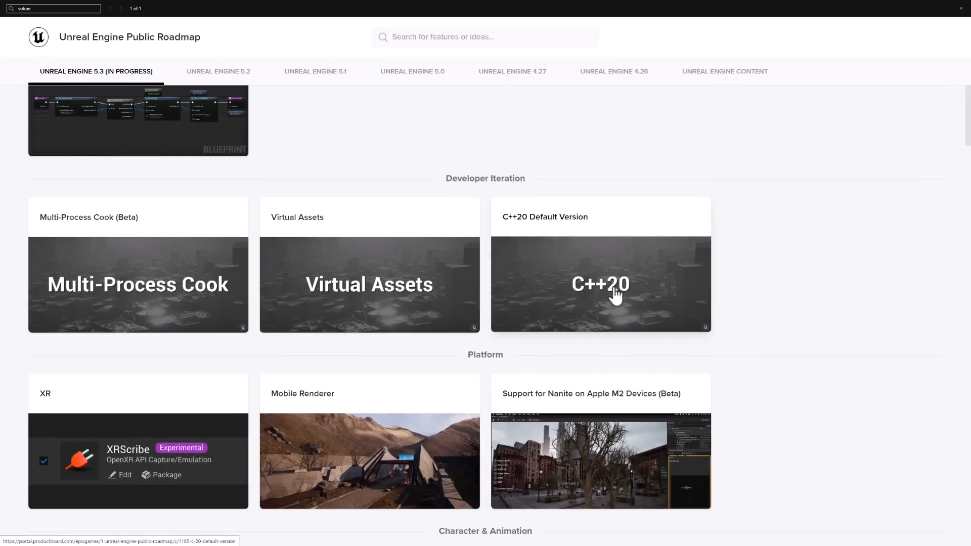
{"action": "mouse_move", "coordinate": [290, 244]}
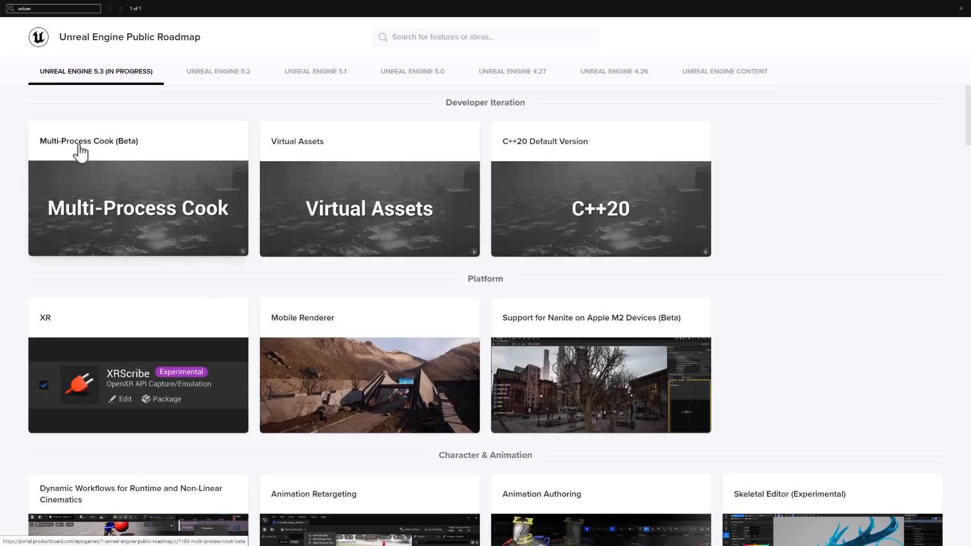
Open the Multi-Process Cook (Beta) card describing reduced cooking time
{"action": "left_click", "coordinate": [137, 207]}
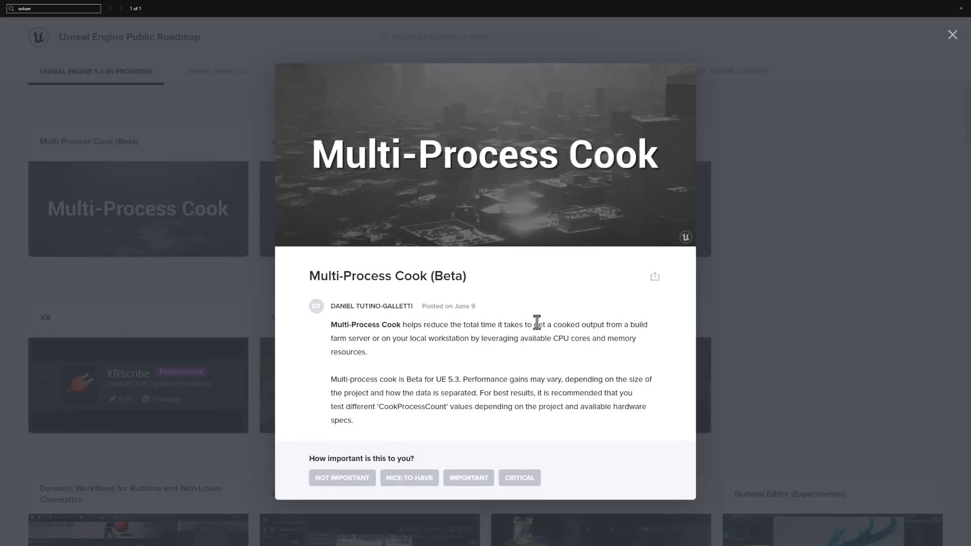
{"action": "mouse_move", "coordinate": [466, 330]}
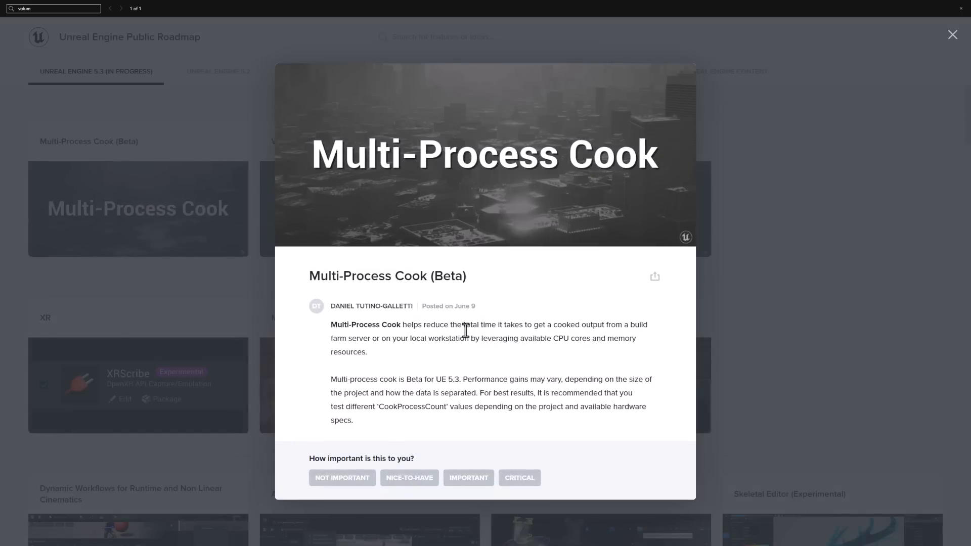
{"action": "mouse_move", "coordinate": [543, 329]}
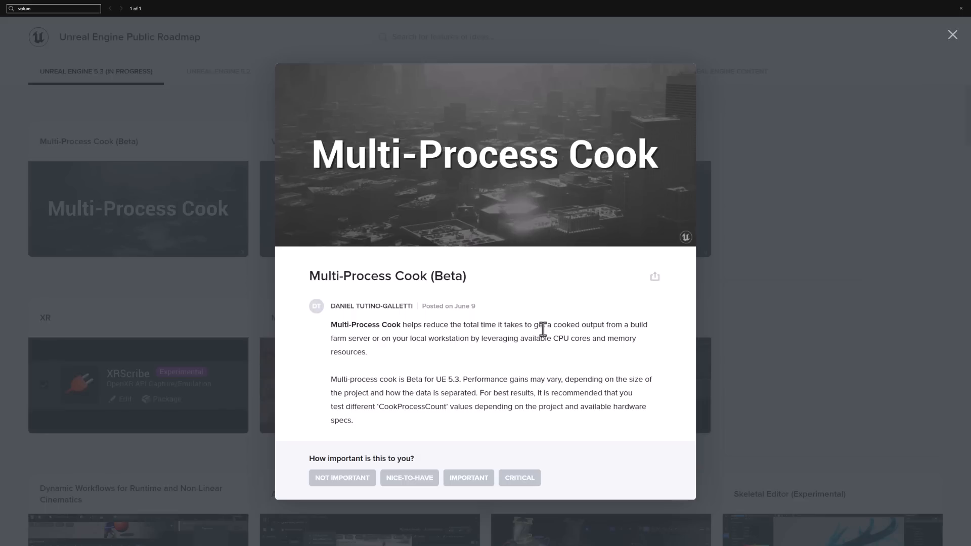
{"action": "mouse_move", "coordinate": [508, 339]}
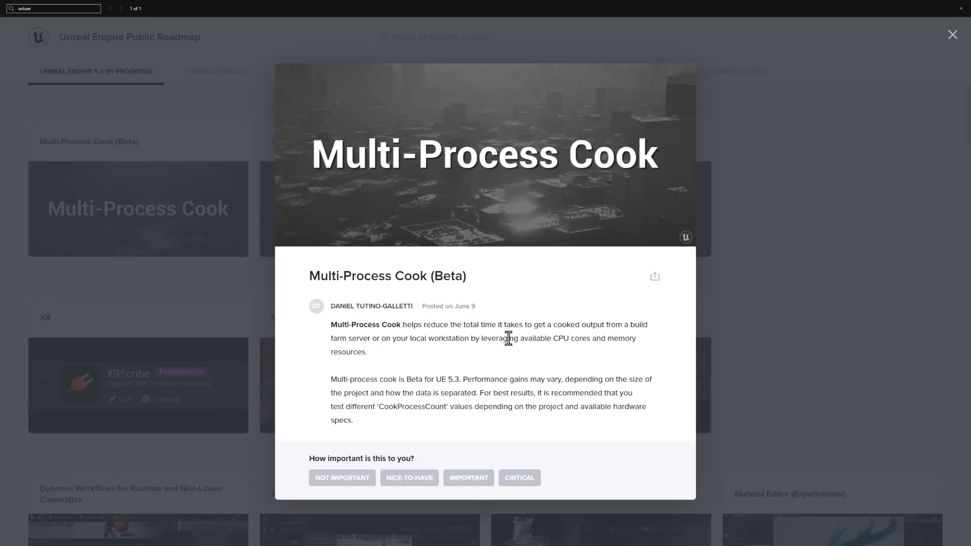
{"action": "mouse_move", "coordinate": [811, 371]}
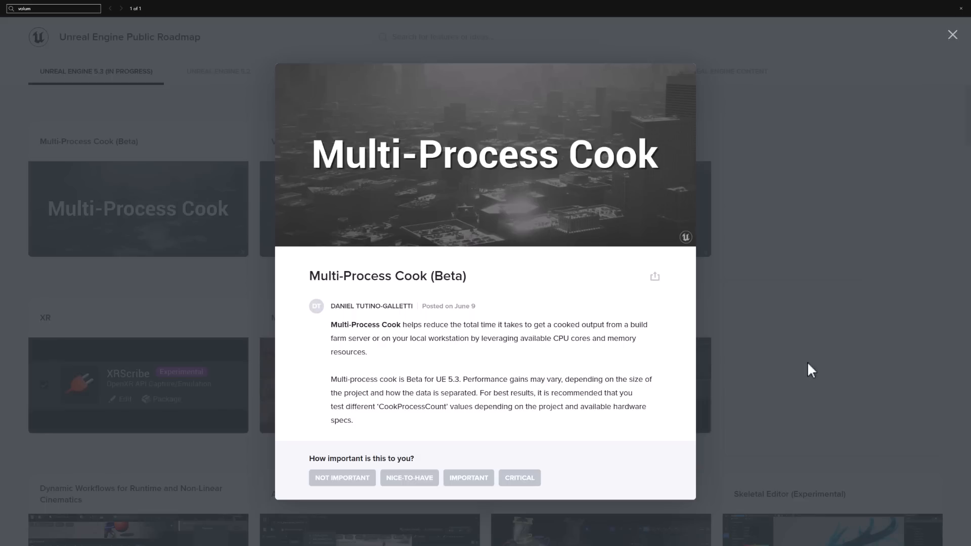
Close Multi-Process Cook and scroll past Platform to Character & Animation cards
{"action": "left_click", "coordinate": [952, 35]}
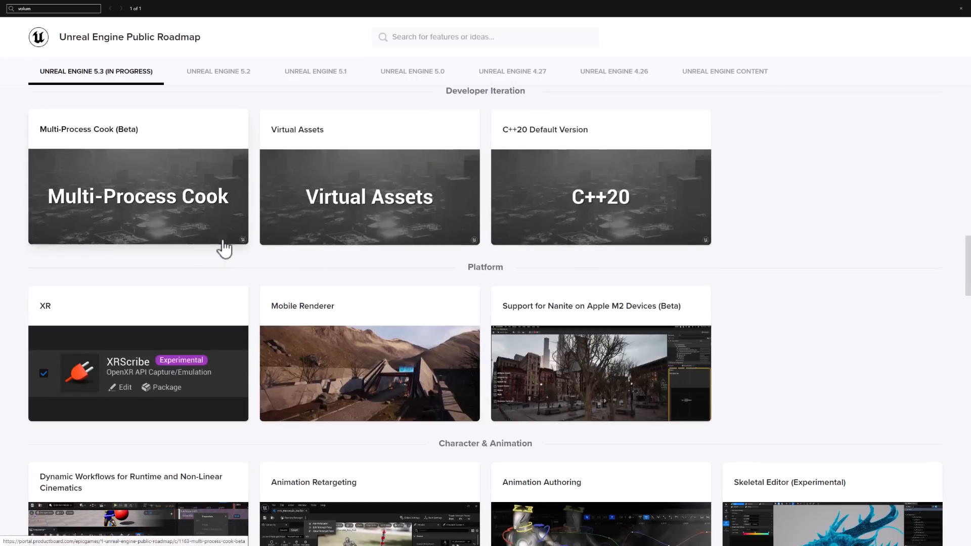
{"action": "scroll", "scroll_direction": "down", "scroll_amount": 3}
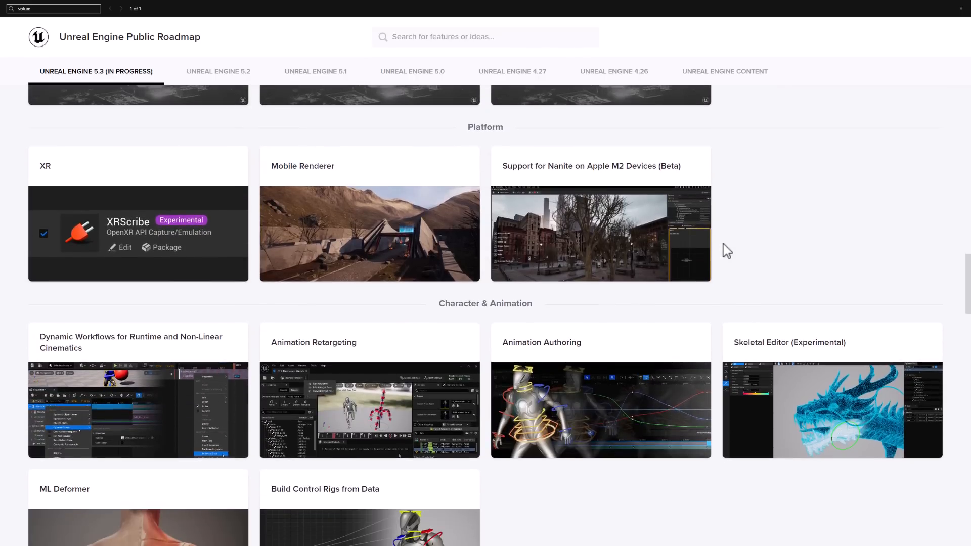
{"action": "mouse_move", "coordinate": [601, 172]}
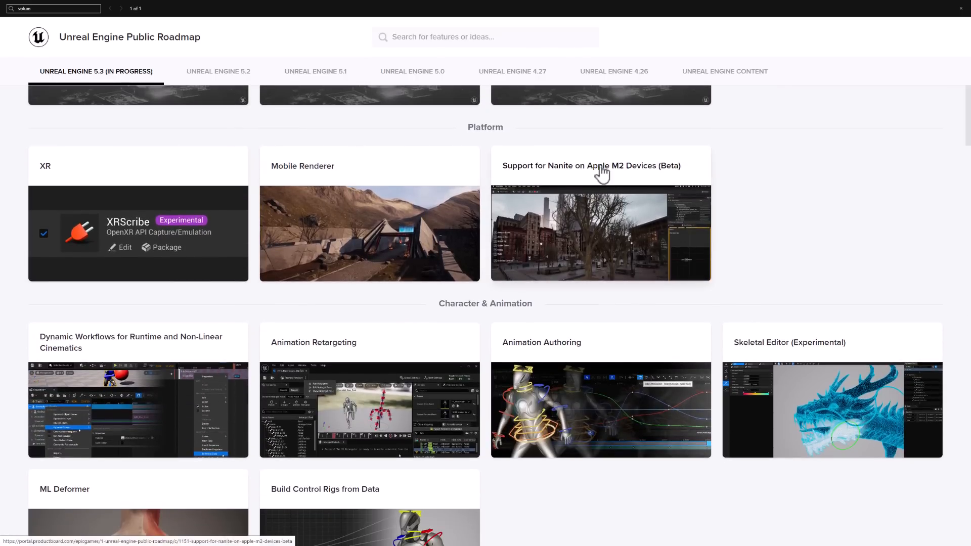
{"action": "mouse_move", "coordinate": [624, 175]}
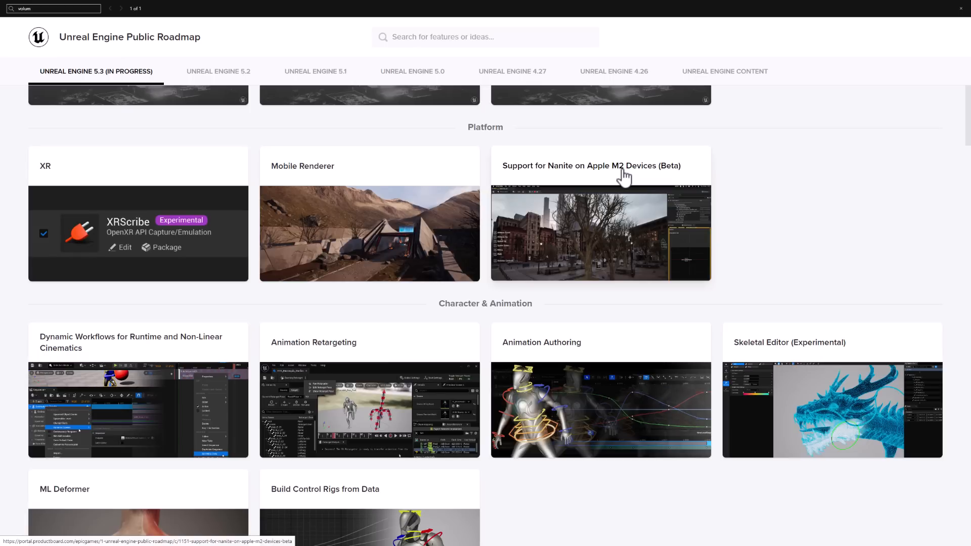
{"action": "scroll", "scroll_direction": "down", "scroll_amount": 3}
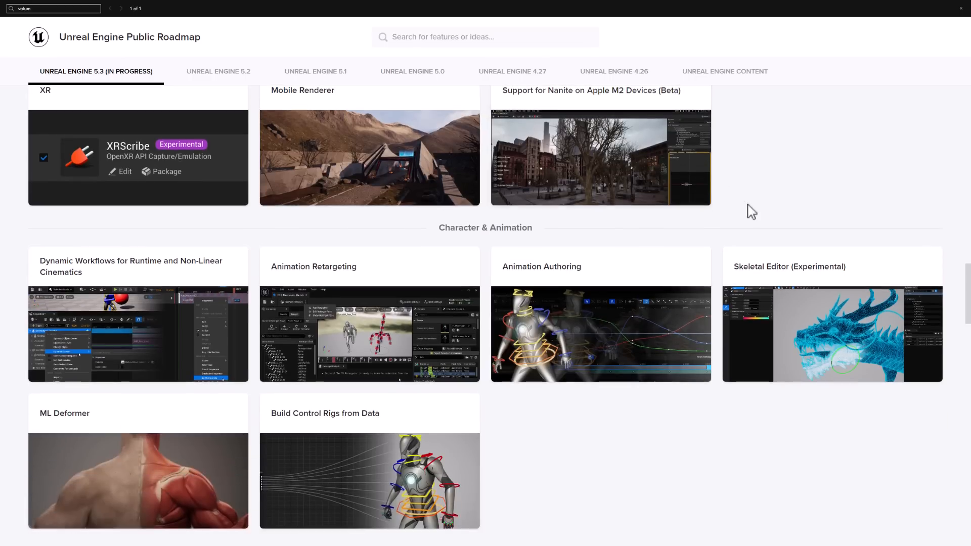
{"action": "scroll", "scroll_direction": "down", "scroll_amount": 3}
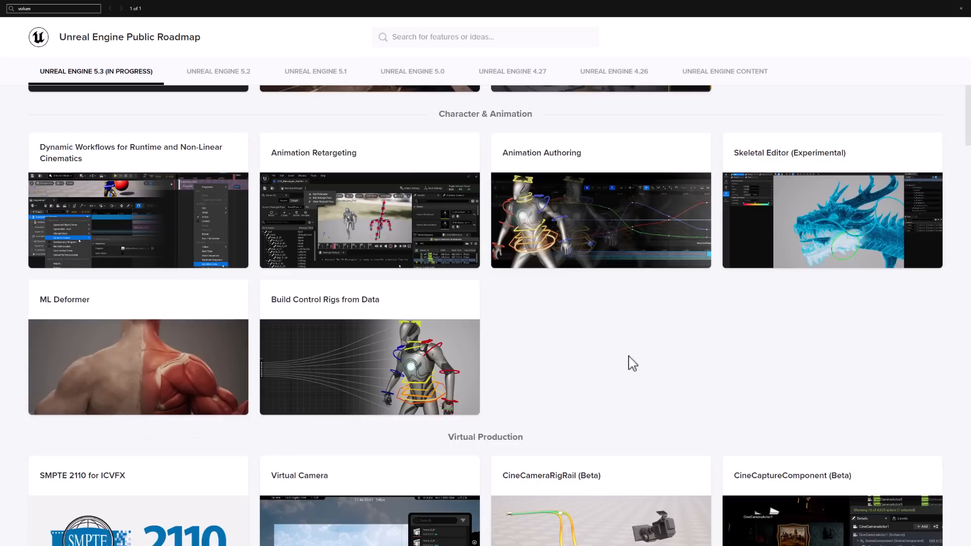
{"action": "mouse_move", "coordinate": [819, 195]}
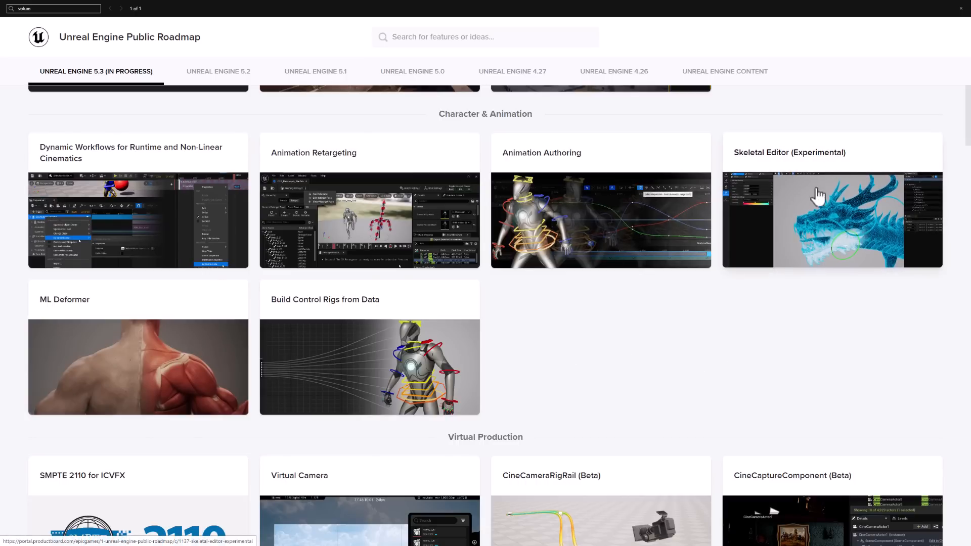
{"action": "mouse_move", "coordinate": [750, 309]}
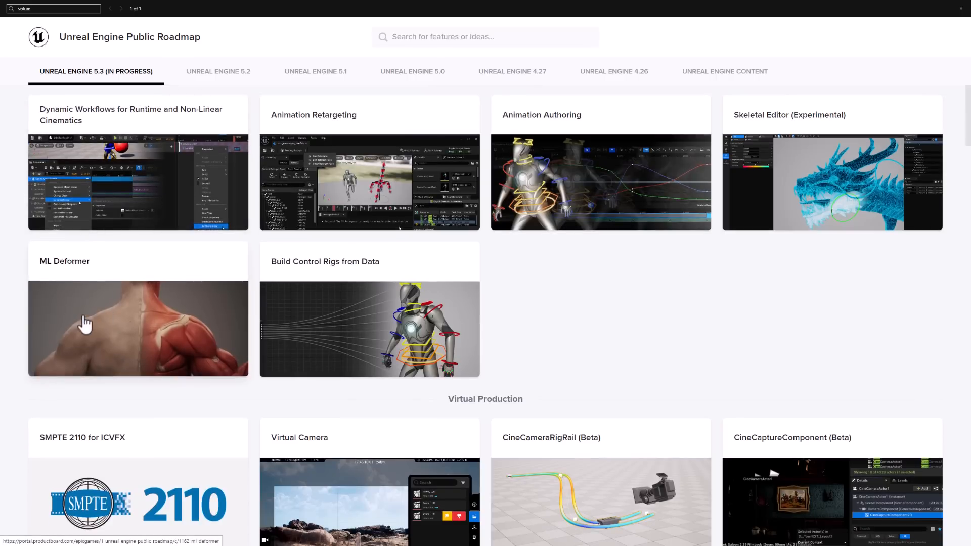
Scroll past Virtual Production, Simulation and Audio cards to UI Systems and Modeling Tools
{"action": "scroll", "scroll_direction": "down", "scroll_amount": 3}
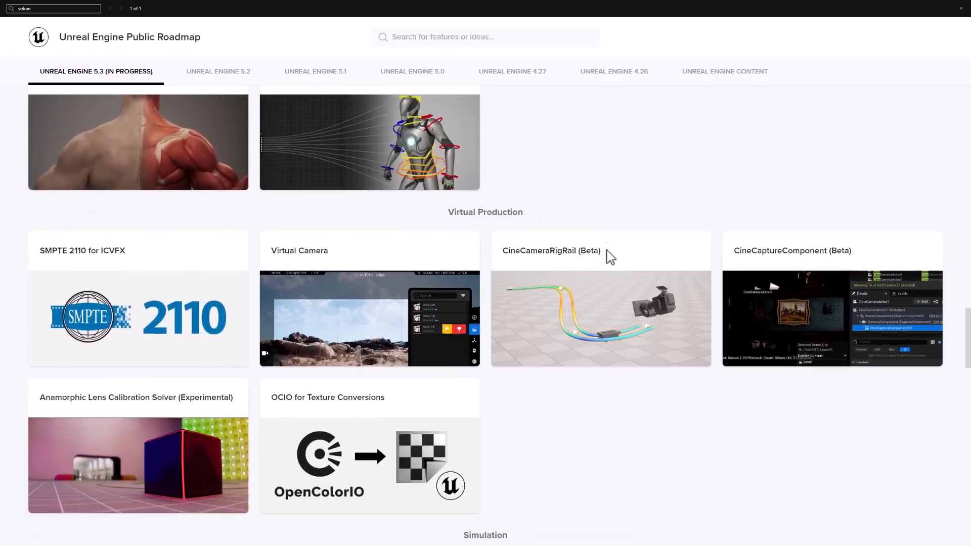
{"action": "scroll", "scroll_direction": "down", "scroll_amount": 3}
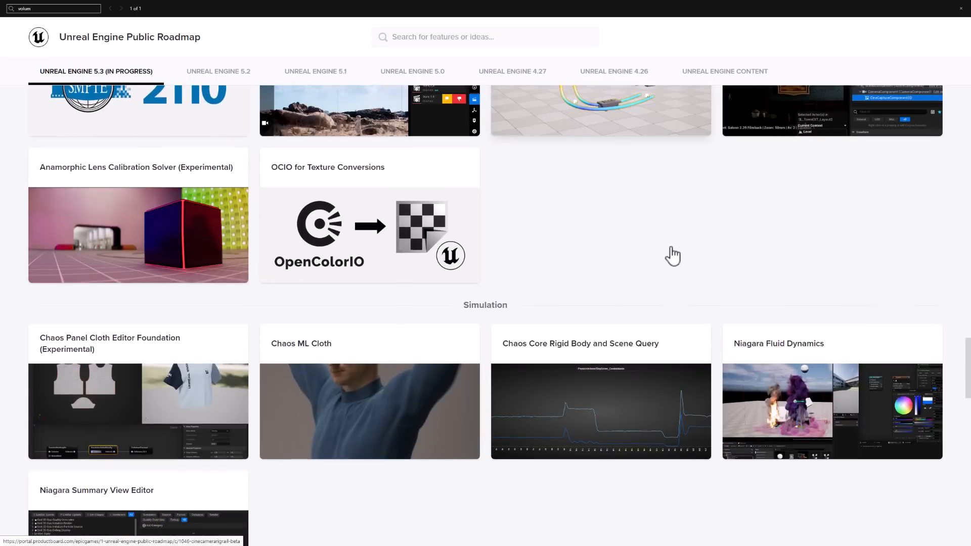
{"action": "scroll", "scroll_direction": "down", "scroll_amount": 3}
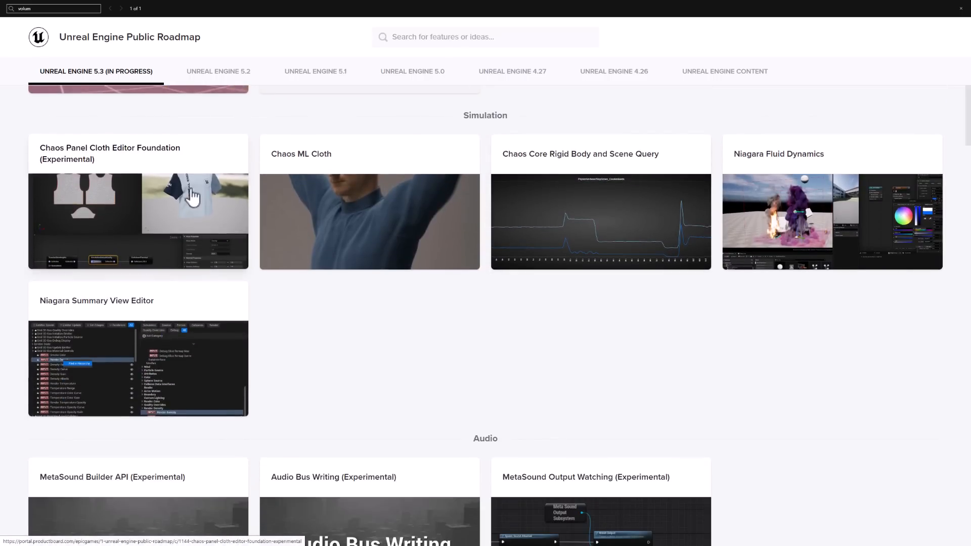
{"action": "mouse_move", "coordinate": [68, 158]}
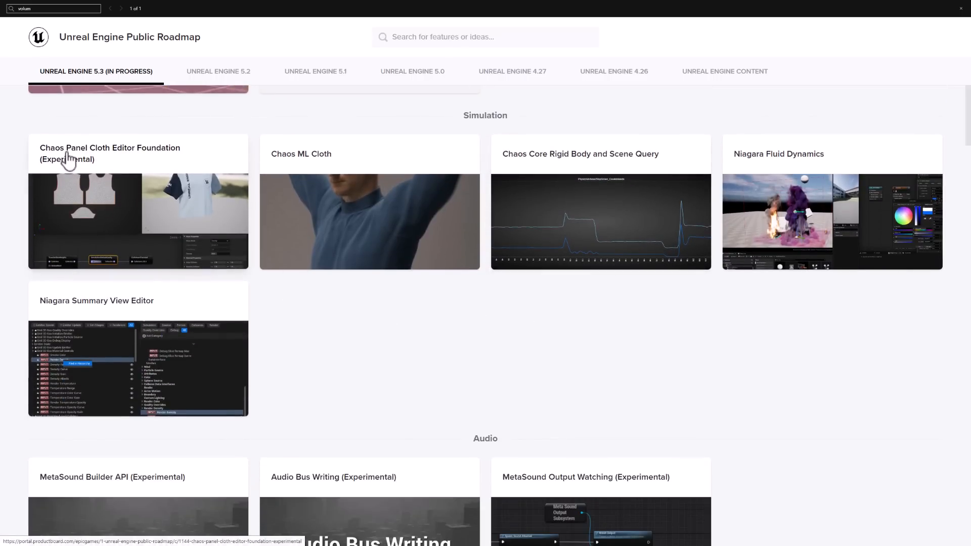
{"action": "scroll", "scroll_direction": "down", "scroll_amount": 3}
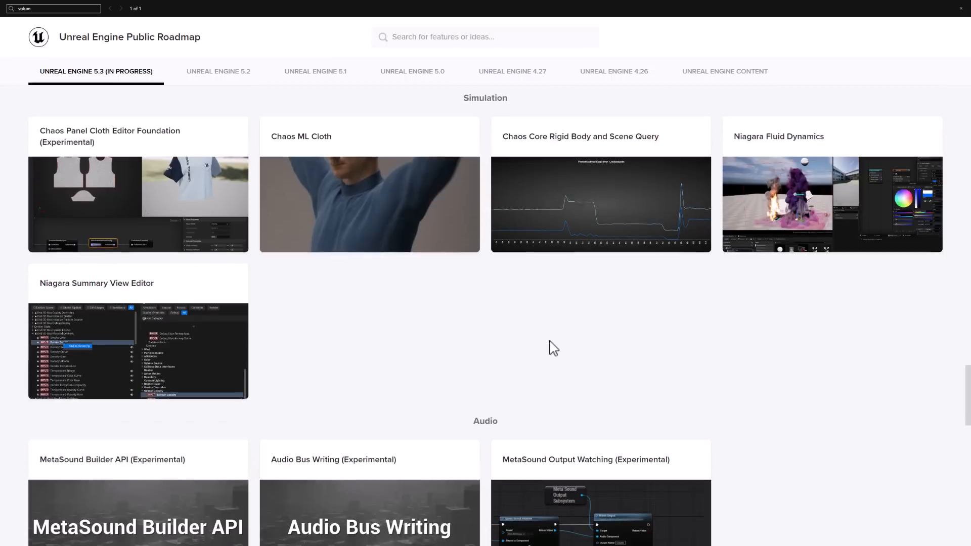
{"action": "scroll", "scroll_direction": "down", "scroll_amount": 3}
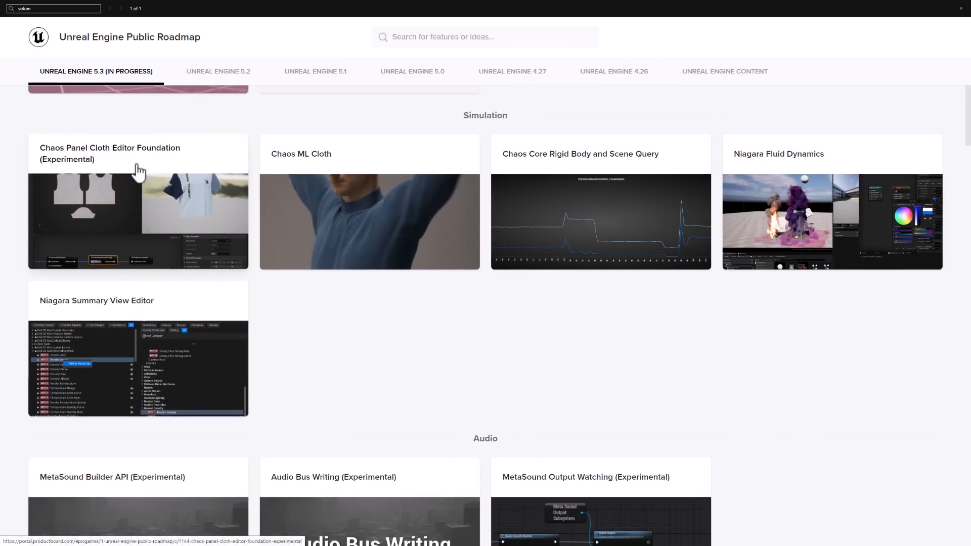
{"action": "scroll", "scroll_direction": "down", "scroll_amount": 3}
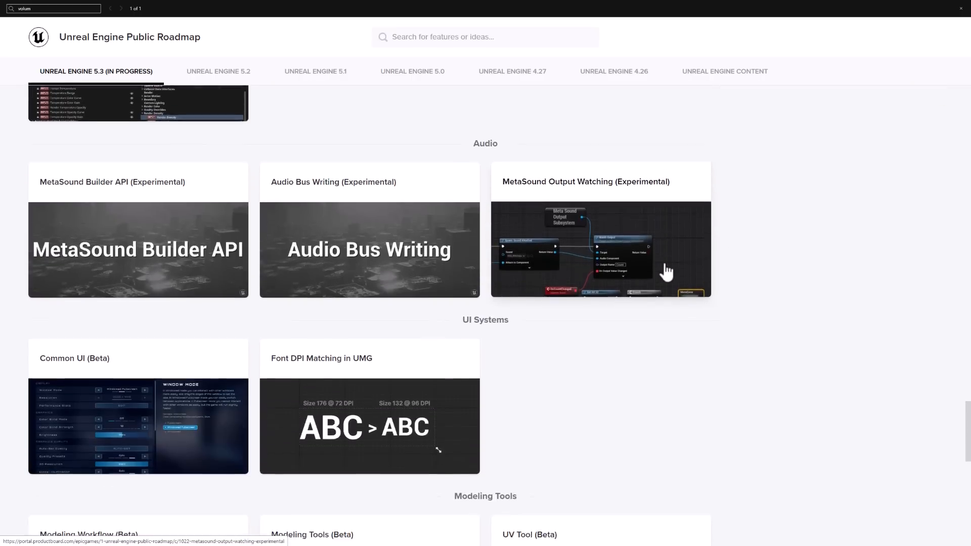
{"action": "scroll", "scroll_direction": "up", "scroll_amount": 3}
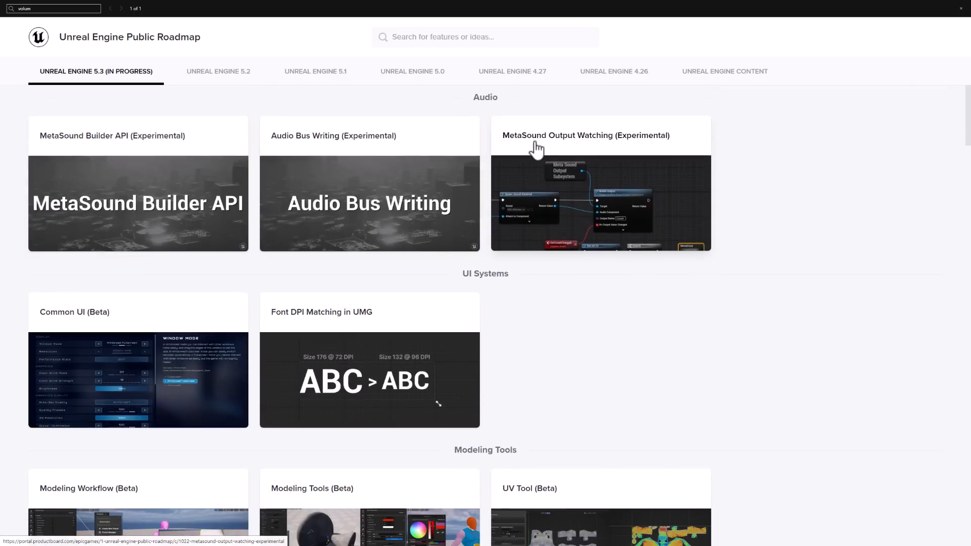
{"action": "mouse_move", "coordinate": [587, 308]}
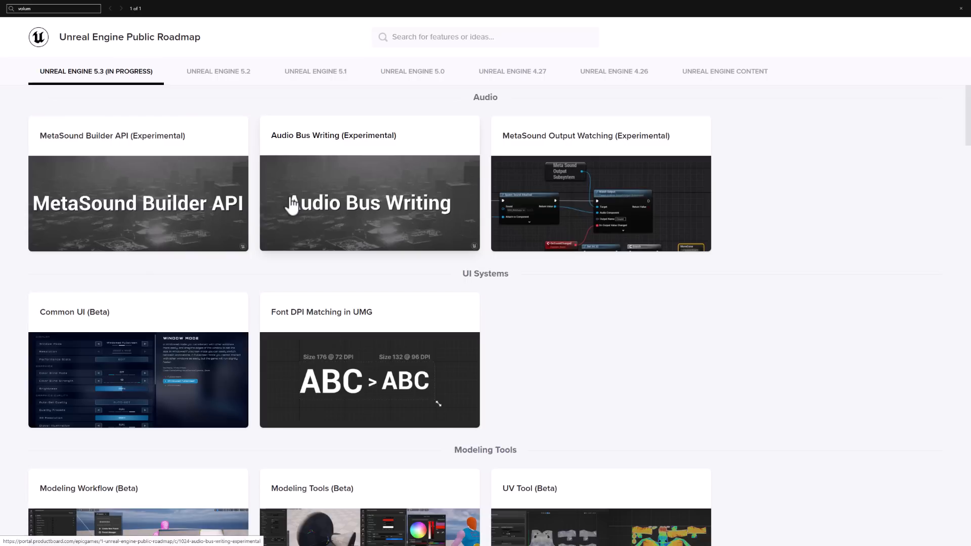
{"action": "scroll", "scroll_direction": "down", "scroll_amount": 3}
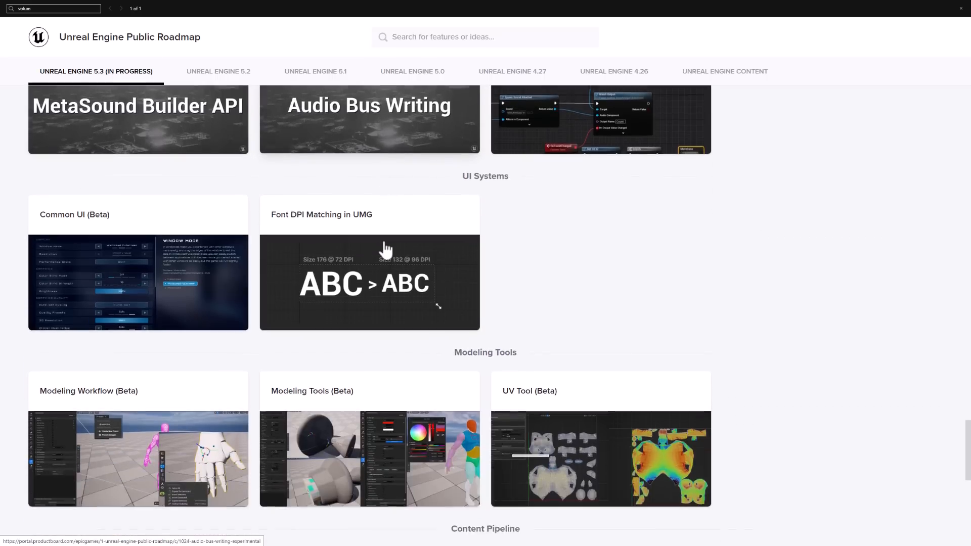
Scroll past the Modeling Tools, Content Pipeline, Framework and Engine Content cards, then back up to Rendering
{"action": "scroll", "scroll_direction": "down", "scroll_amount": 3}
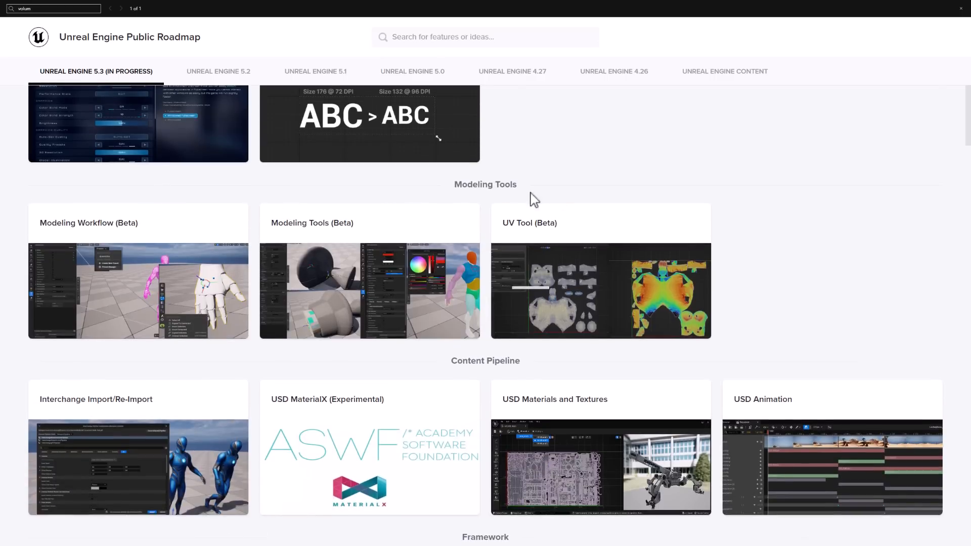
{"action": "mouse_move", "coordinate": [574, 222]}
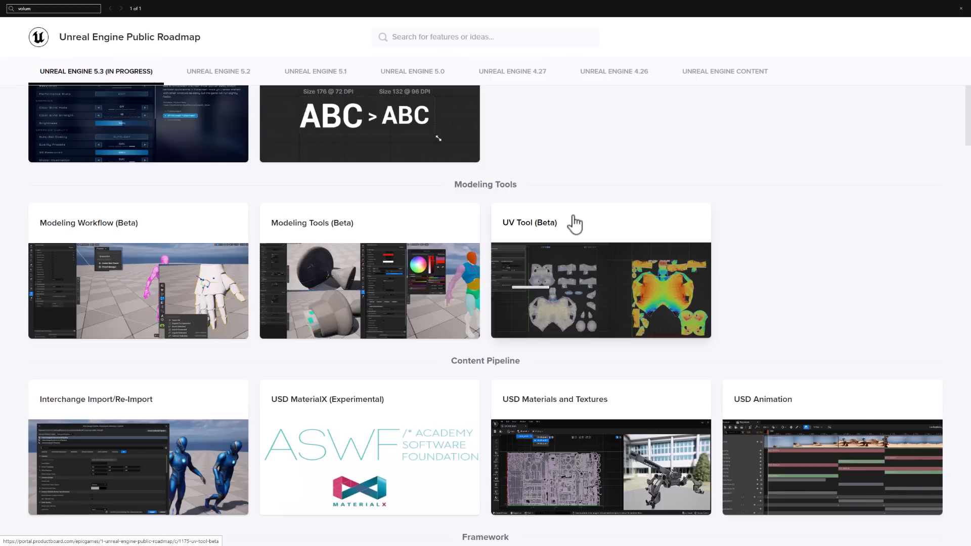
{"action": "mouse_move", "coordinate": [462, 246]}
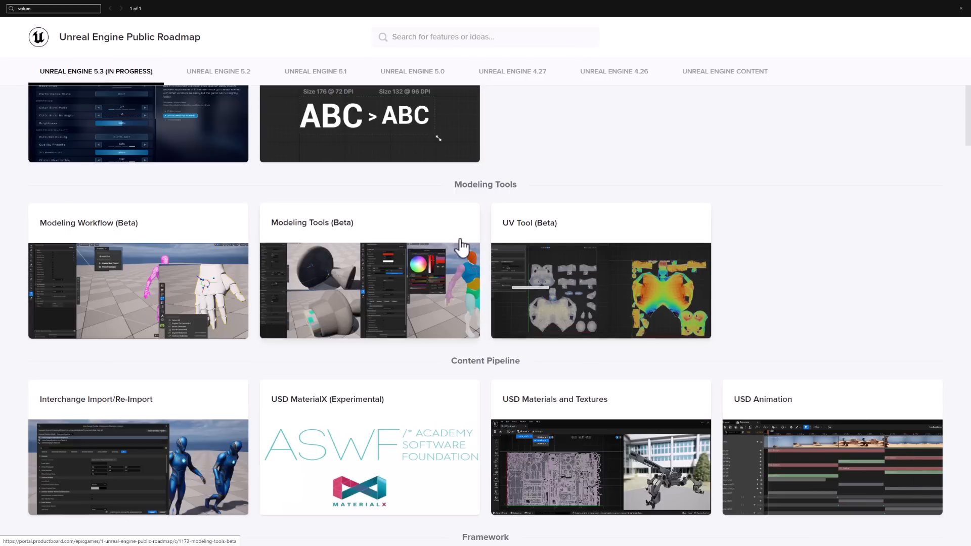
{"action": "mouse_move", "coordinate": [143, 241]}
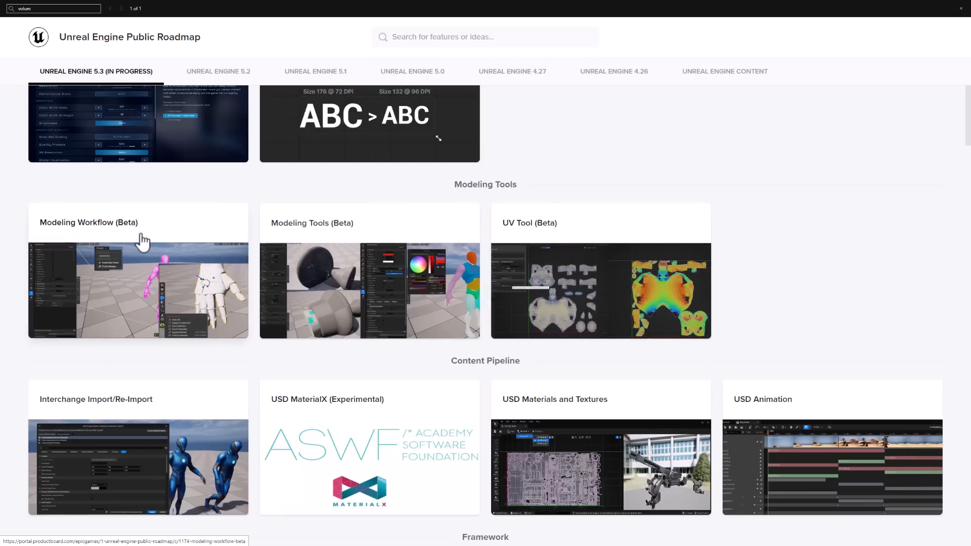
{"action": "scroll", "scroll_direction": "down", "scroll_amount": 3}
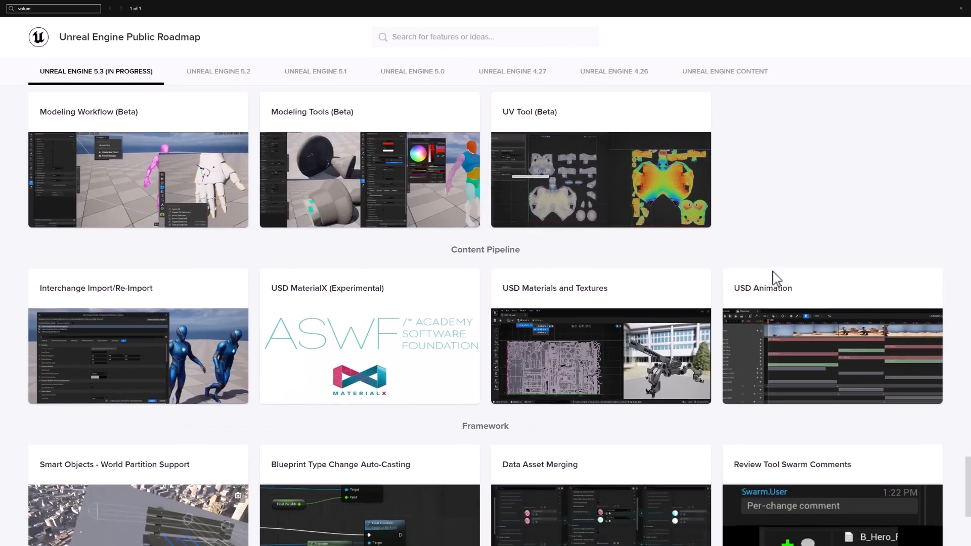
{"action": "scroll", "scroll_direction": "down", "scroll_amount": 3}
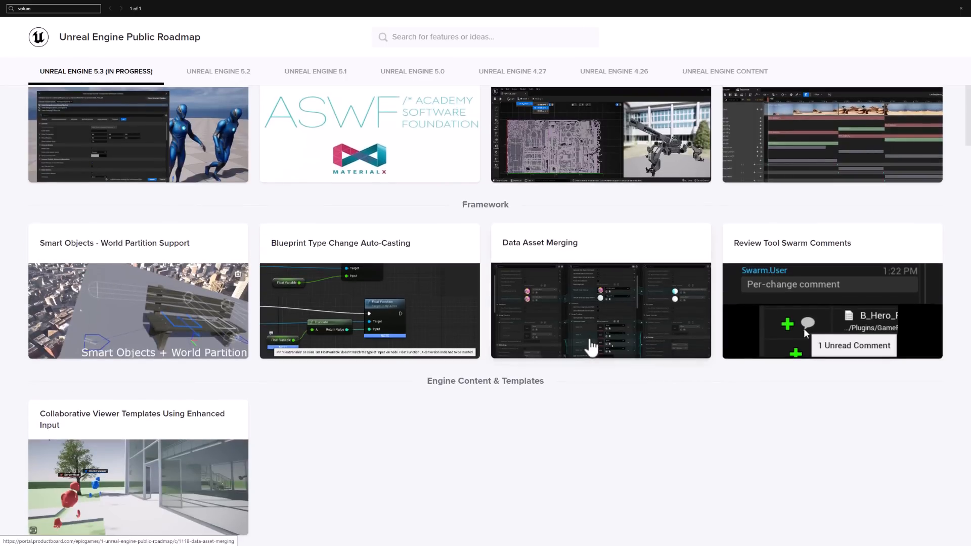
{"action": "scroll", "scroll_direction": "up", "scroll_amount": 3}
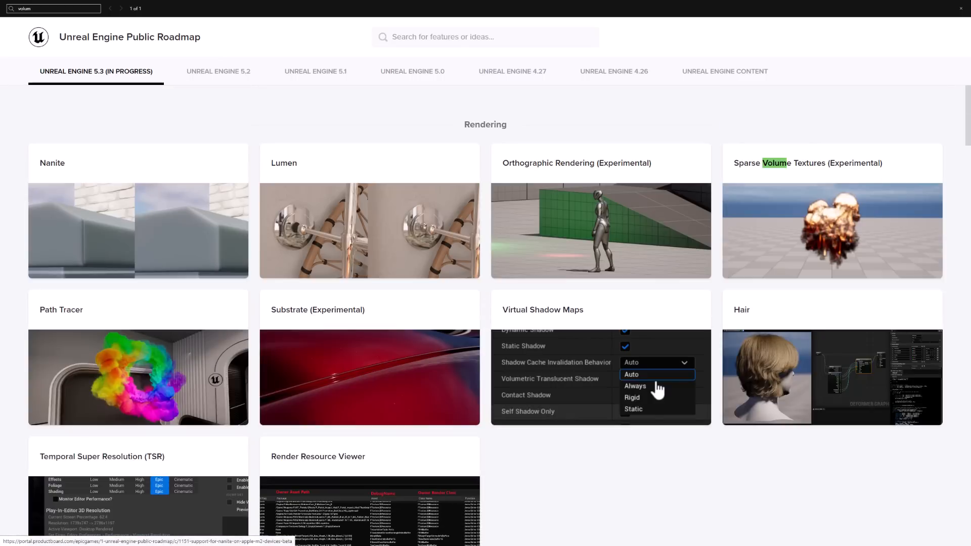
{"action": "mouse_move", "coordinate": [514, 205]}
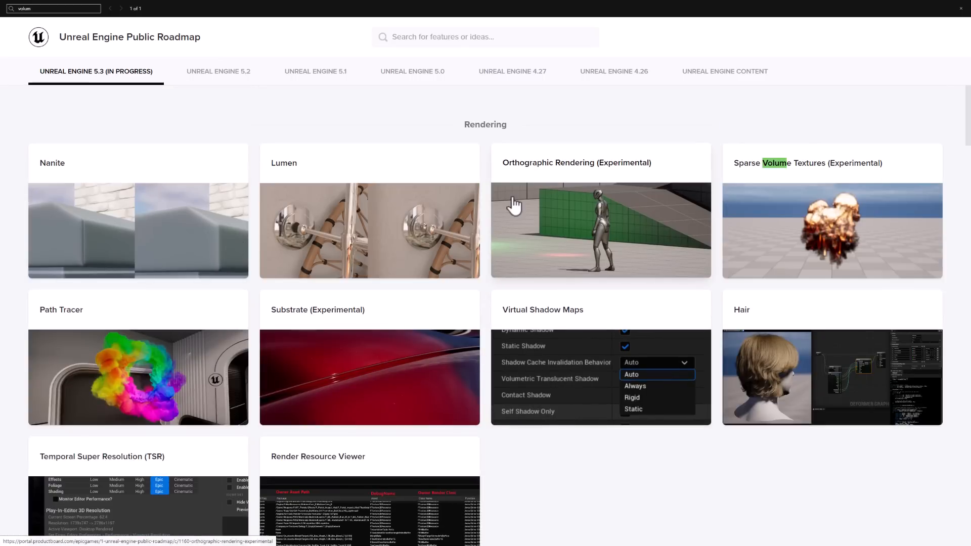